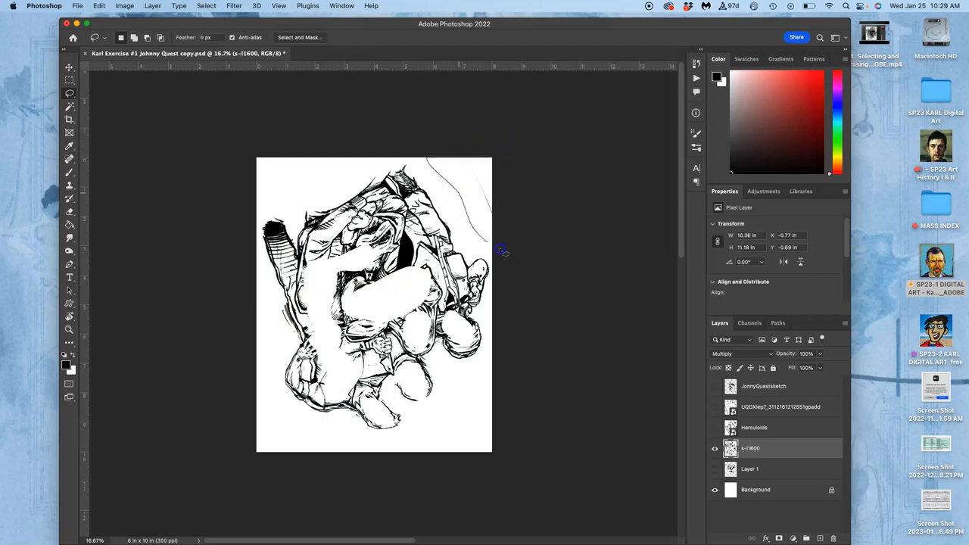
Step: Lasso away the stray curve near the top-right corner and begin free-transforming the s-l1600 drawing
{"action": "left_click_drag", "start_coordinate": [500, 250], "coordinate": [470, 174]}
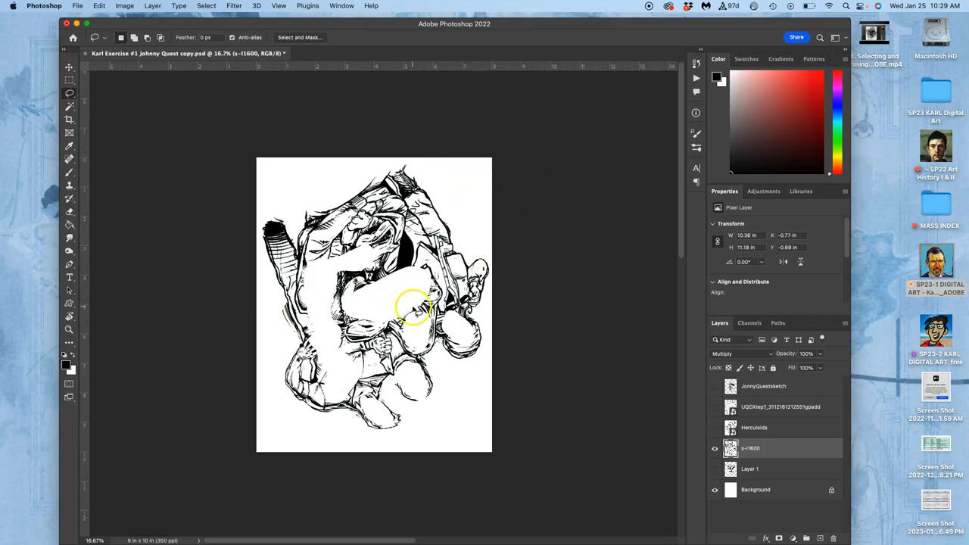
{"action": "left_click", "coordinate": [99, 5]}
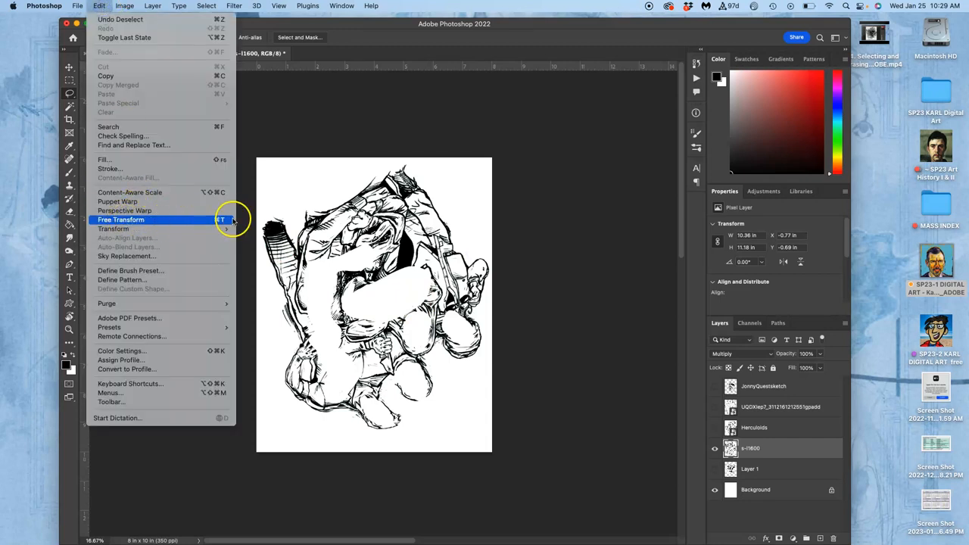
{"action": "mouse_move", "coordinate": [218, 220]}
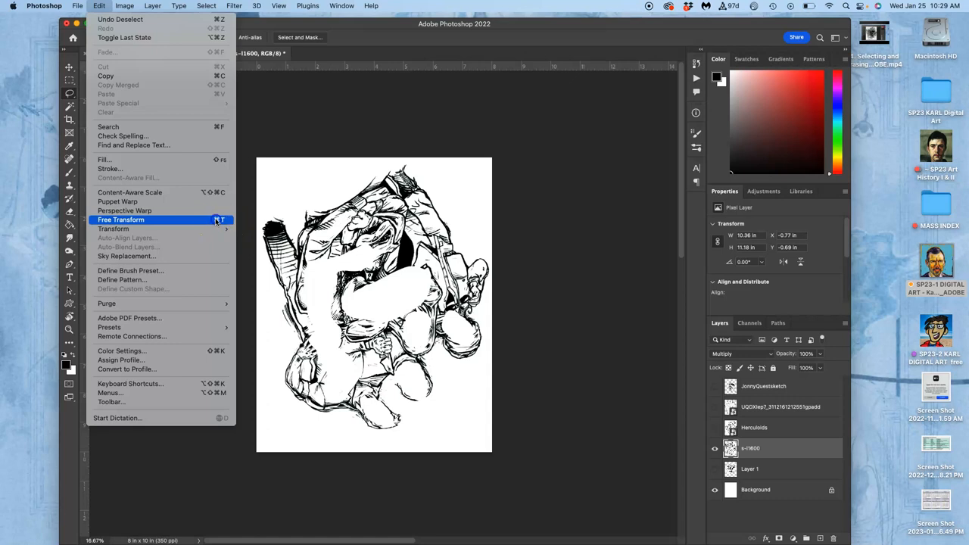
{"action": "left_click", "coordinate": [120, 220]}
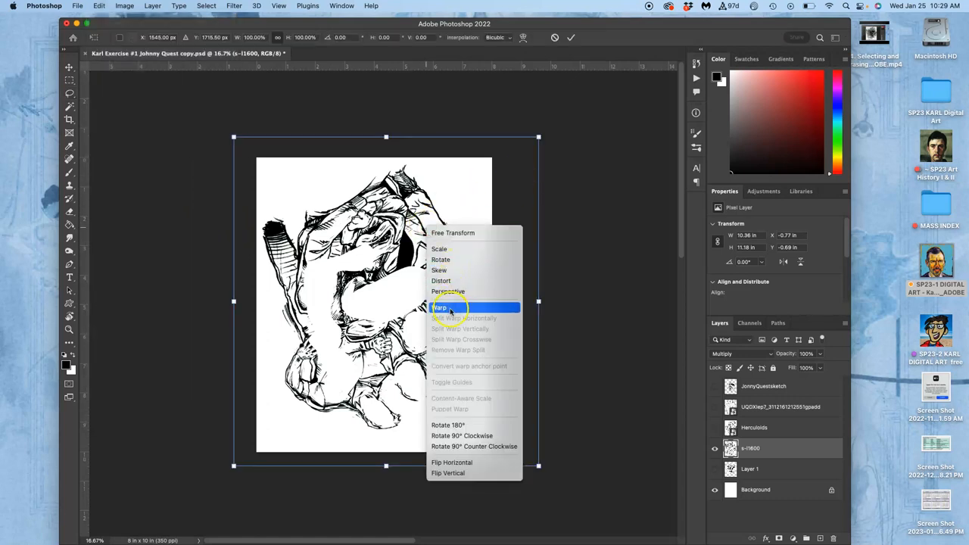
Step: Warp the s-l1600 drawing into shape and lasso the stray marks along the top edge for deletion
{"action": "left_click", "coordinate": [440, 308]}
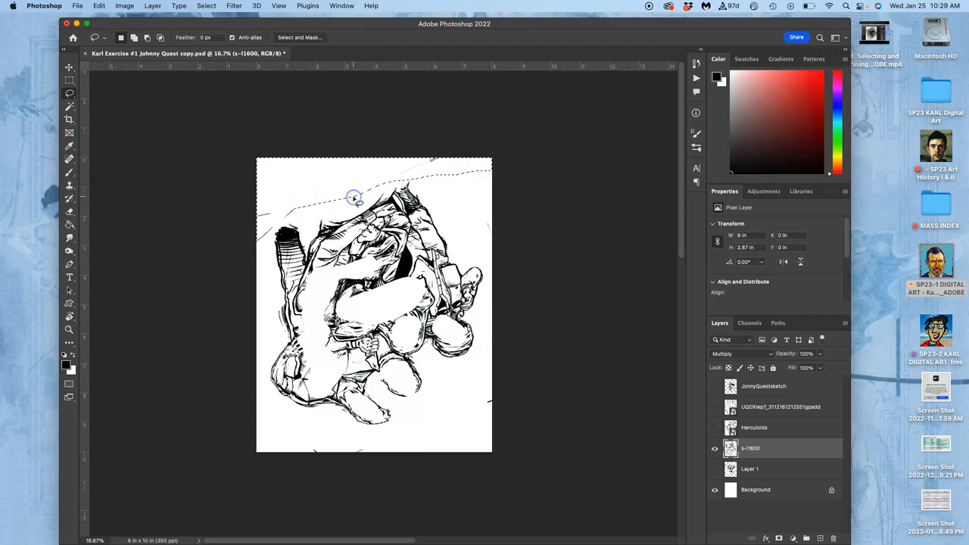
{"action": "left_click_drag", "start_coordinate": [354, 197], "coordinate": [430, 423]}
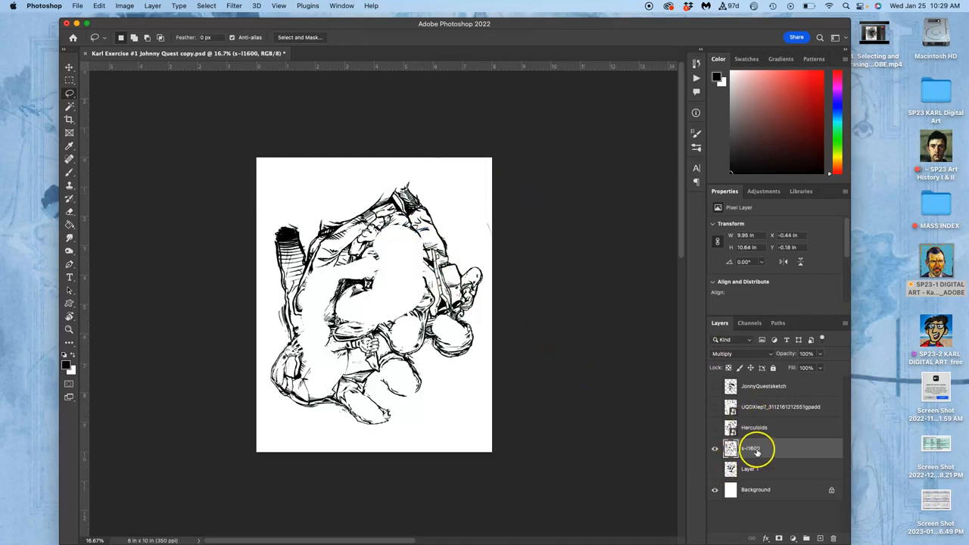
Step: Hide Layer 1 and the s-l1600 drawing so only the Herculoids artwork remains visible
{"action": "left_click", "coordinate": [715, 469]}
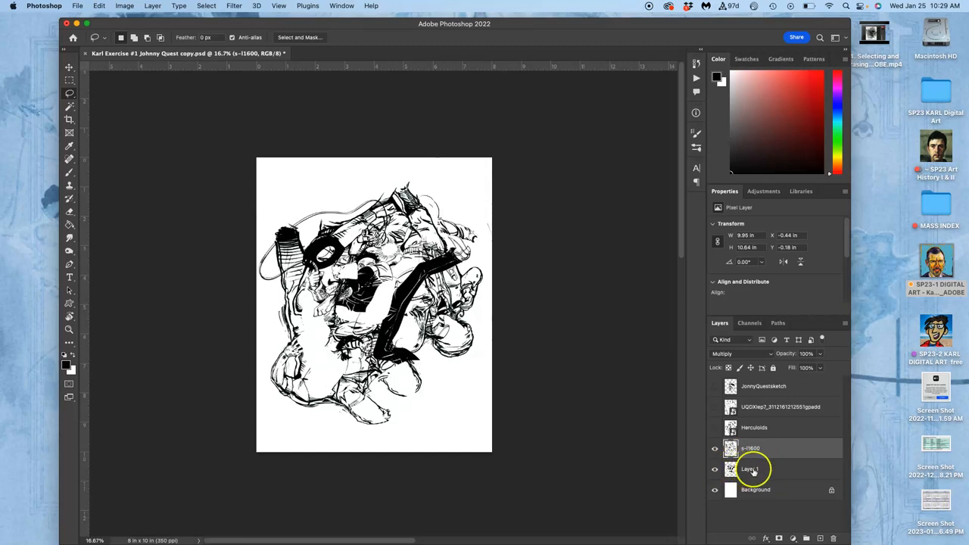
{"action": "left_click", "coordinate": [749, 469]}
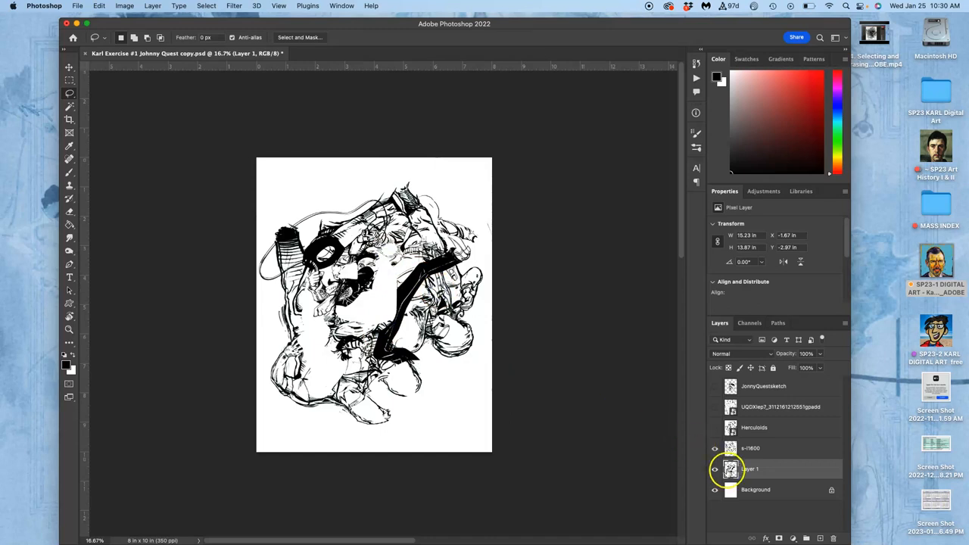
{"action": "left_click", "coordinate": [715, 448]}
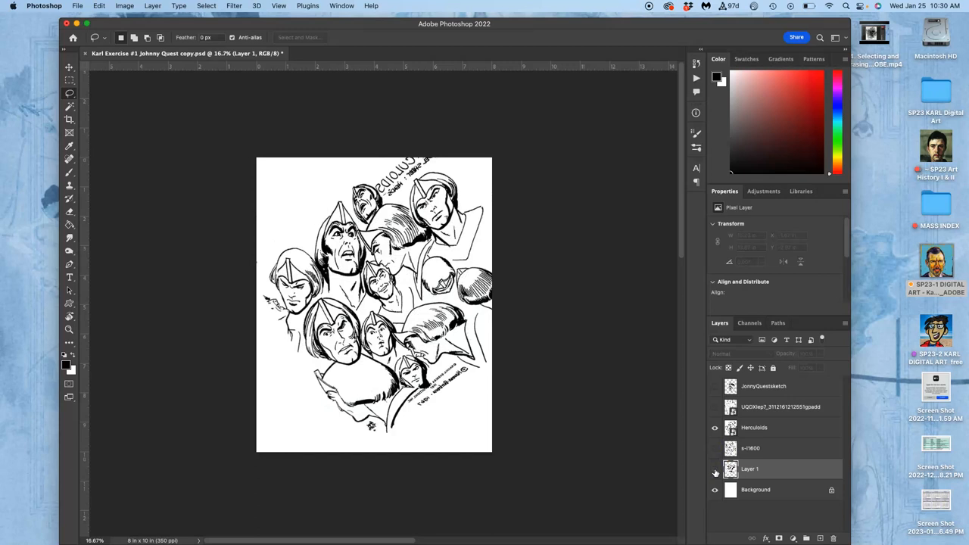
{"action": "left_click", "coordinate": [716, 469]}
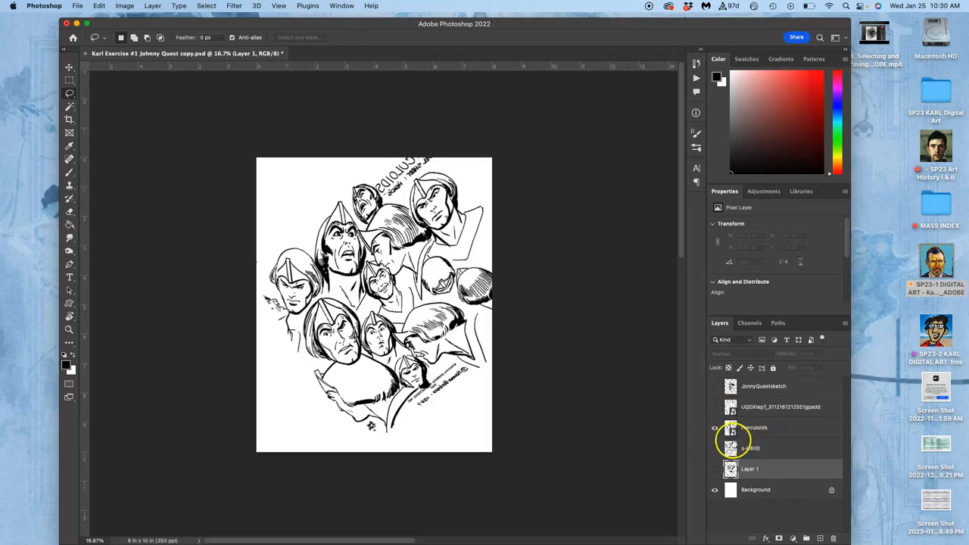
Step: Select the Herculoids layer and rasterize it into an ordinary pixel layer
{"action": "left_click", "coordinate": [763, 428]}
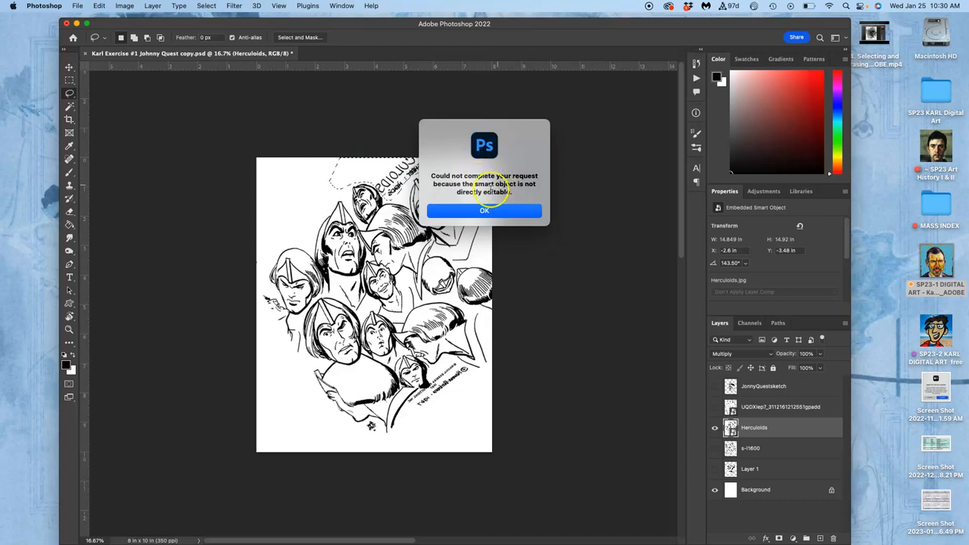
{"action": "mouse_move", "coordinate": [485, 210]}
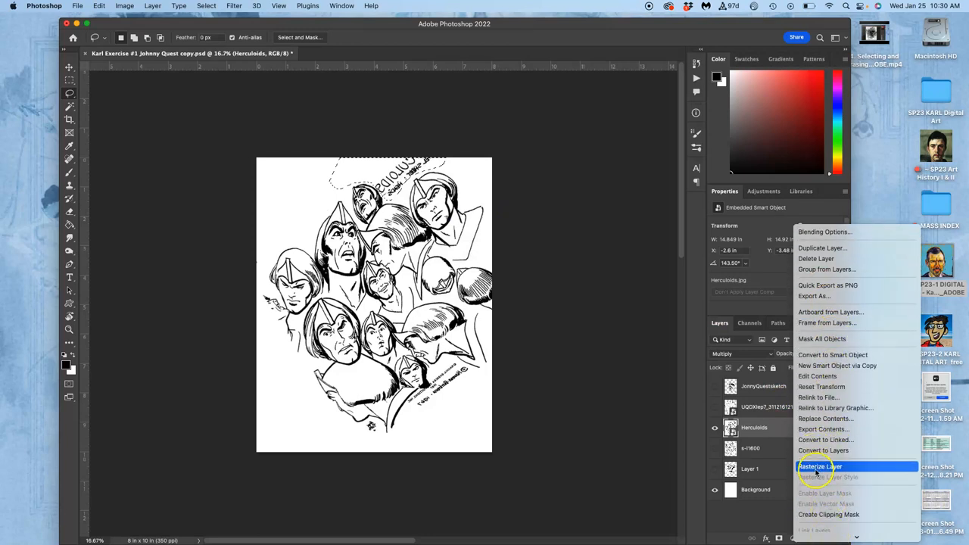
{"action": "left_click", "coordinate": [820, 467]}
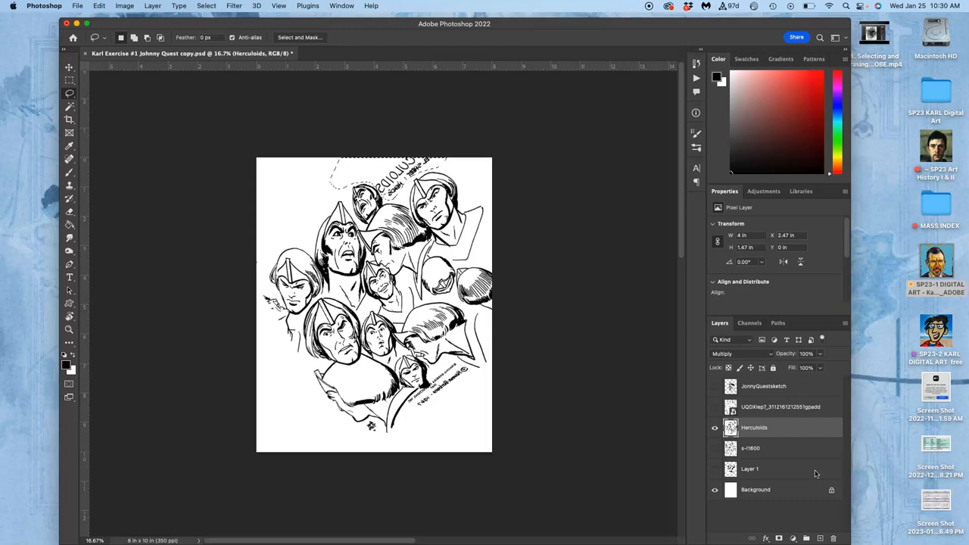
{"action": "mouse_move", "coordinate": [606, 379]}
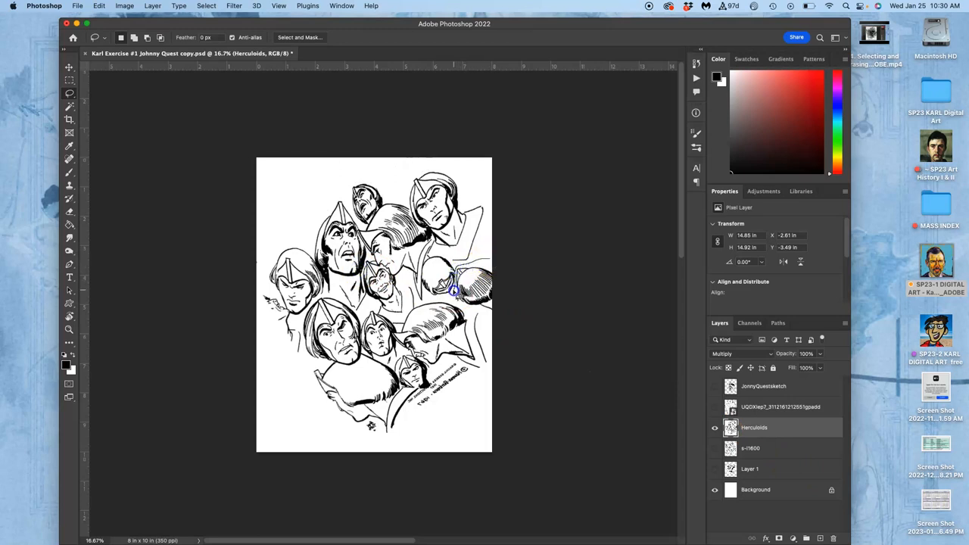
{"action": "mouse_move", "coordinate": [474, 352]}
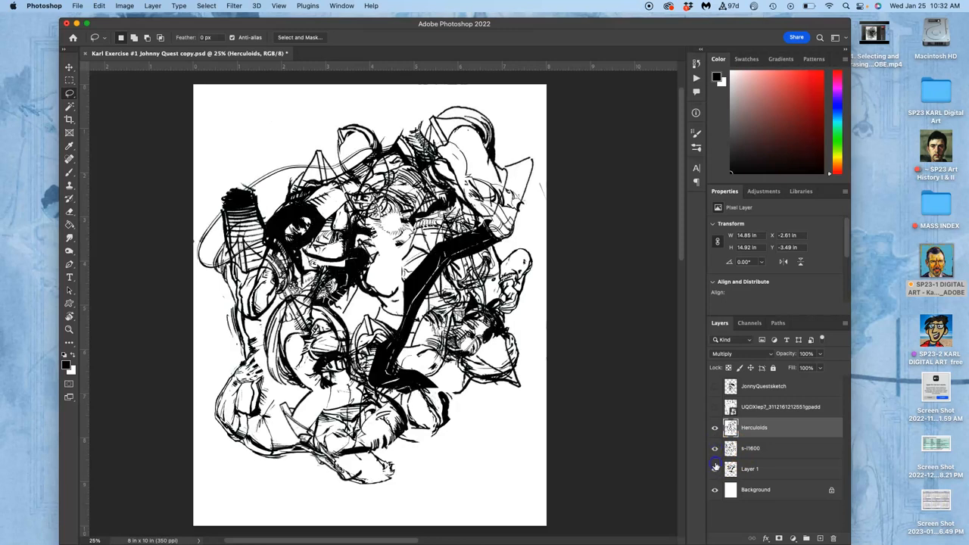
Step: Lasso the stray top-right corner marks and clear them from the Herculoids and s-l1600 layers
{"action": "left_click", "coordinate": [715, 469]}
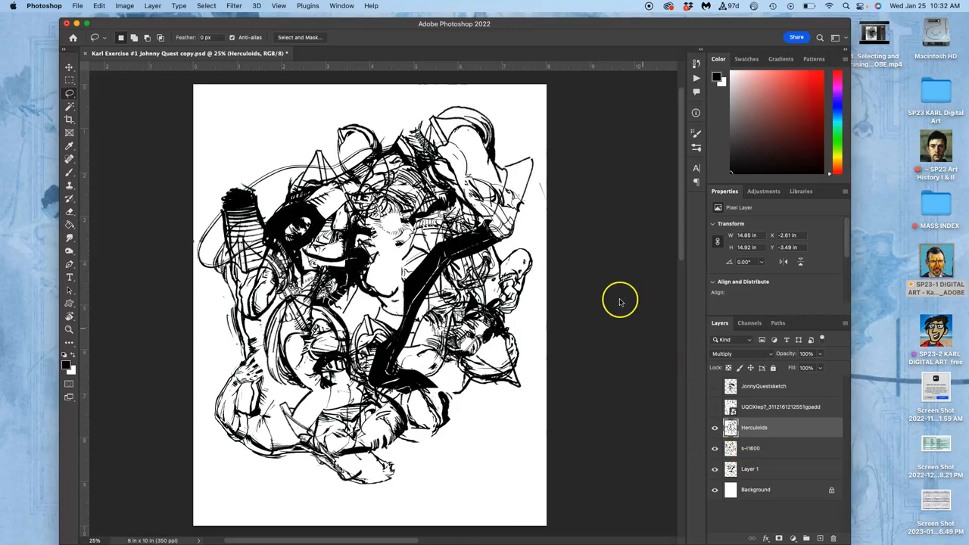
{"action": "mouse_move", "coordinate": [563, 225]}
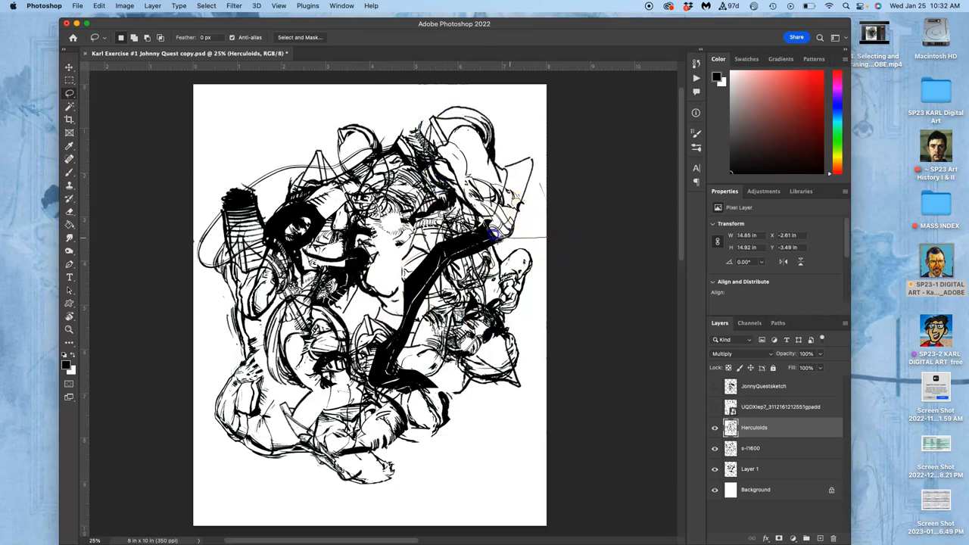
{"action": "left_click_drag", "start_coordinate": [492, 235], "coordinate": [549, 190]}
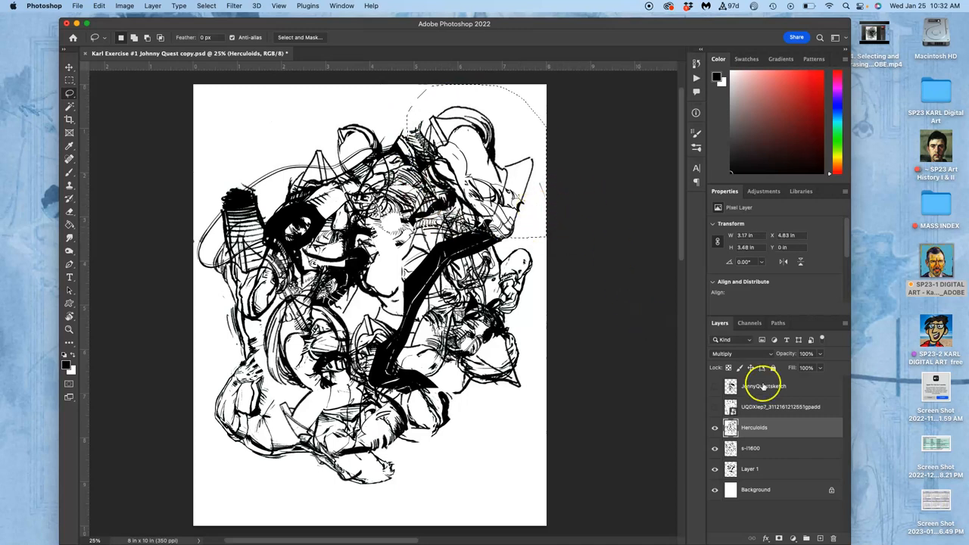
{"action": "left_click", "coordinate": [772, 428]}
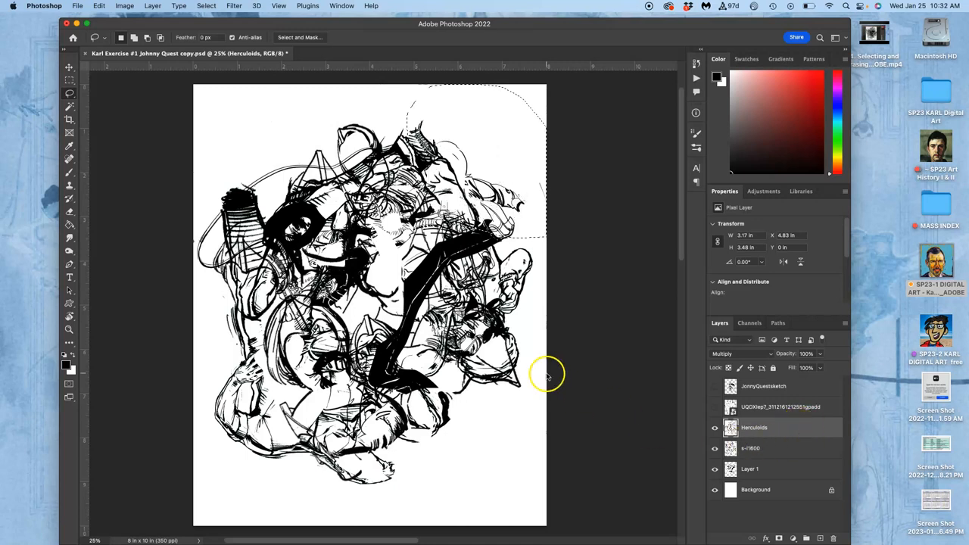
{"action": "left_click", "coordinate": [751, 449]}
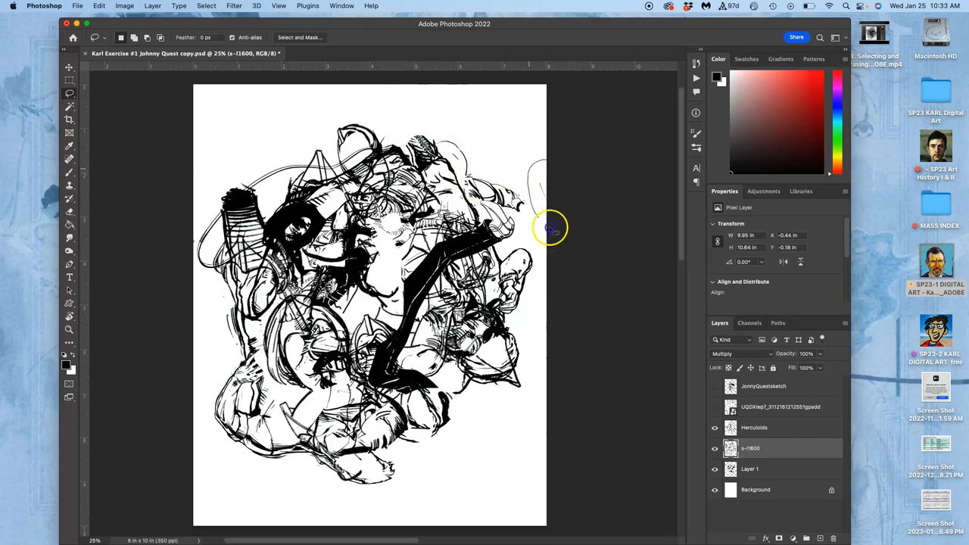
Step: Switch between Layer 1 and s-l1600 to delete the remaining edge fragments on each
{"action": "left_click", "coordinate": [753, 468]}
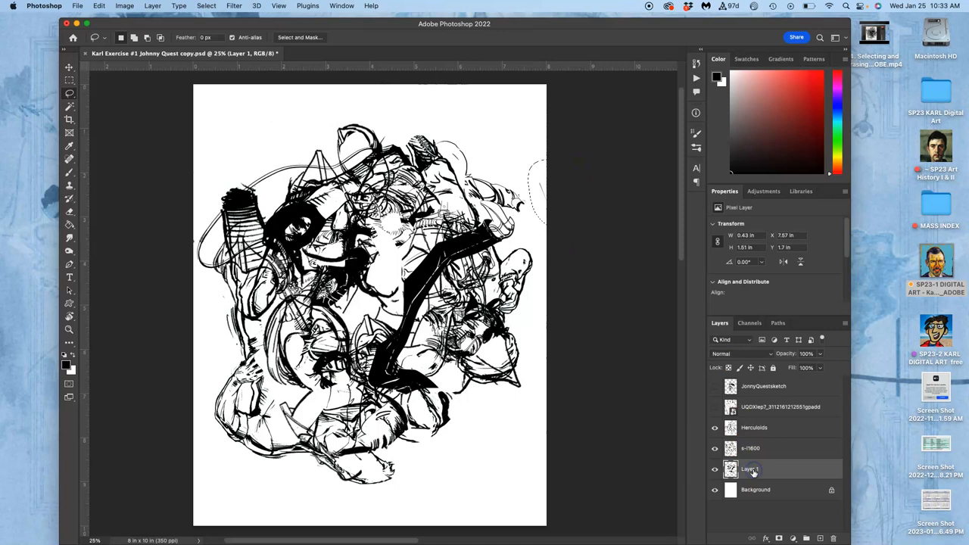
{"action": "left_click", "coordinate": [750, 447]}
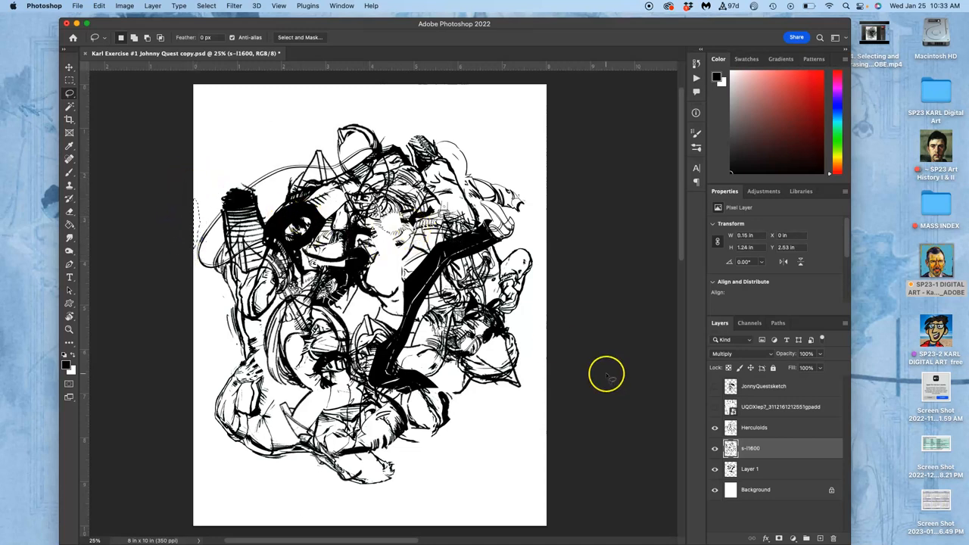
{"action": "left_click", "coordinate": [750, 469]}
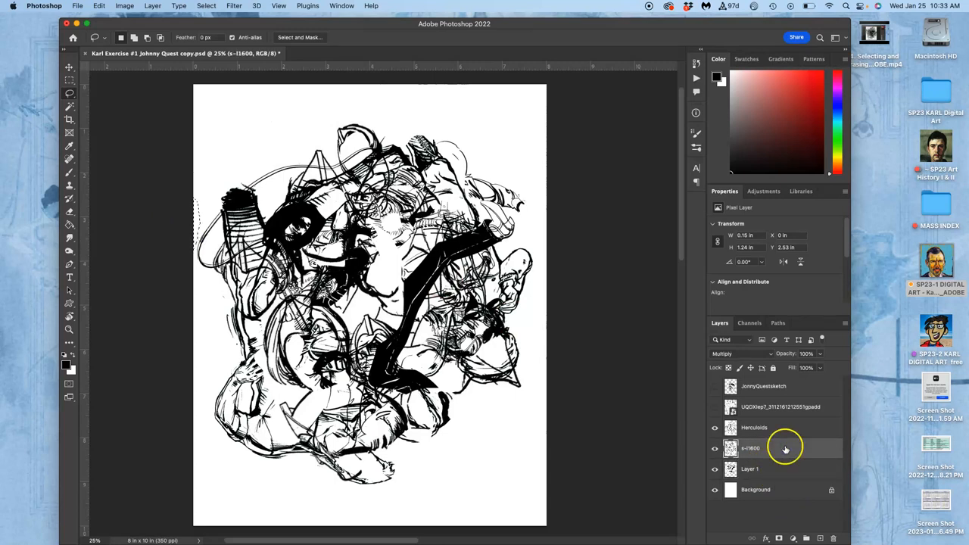
Step: Reveal and select the UQDXlep7 scanned drawing and bring up a Levels adjustment for it
{"action": "left_click", "coordinate": [755, 428]}
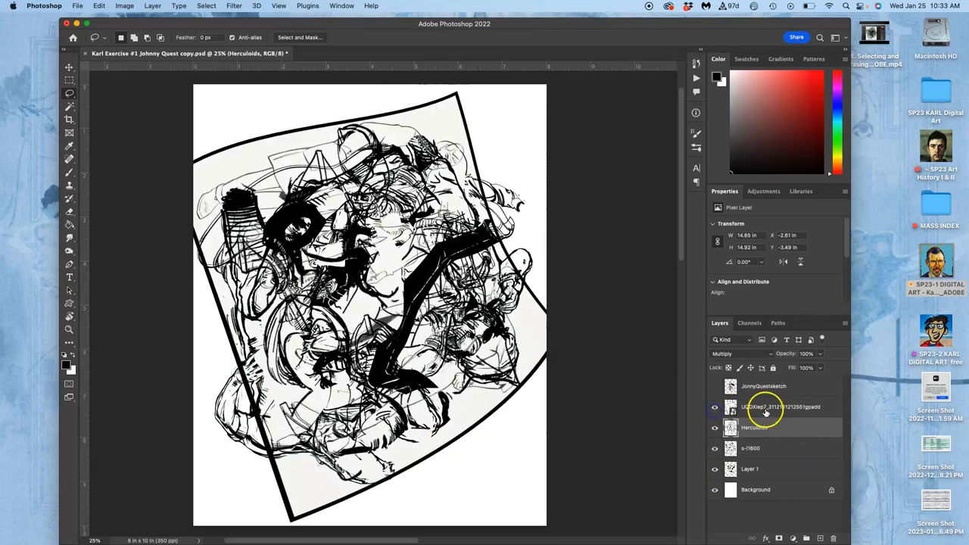
{"action": "left_click", "coordinate": [780, 406]}
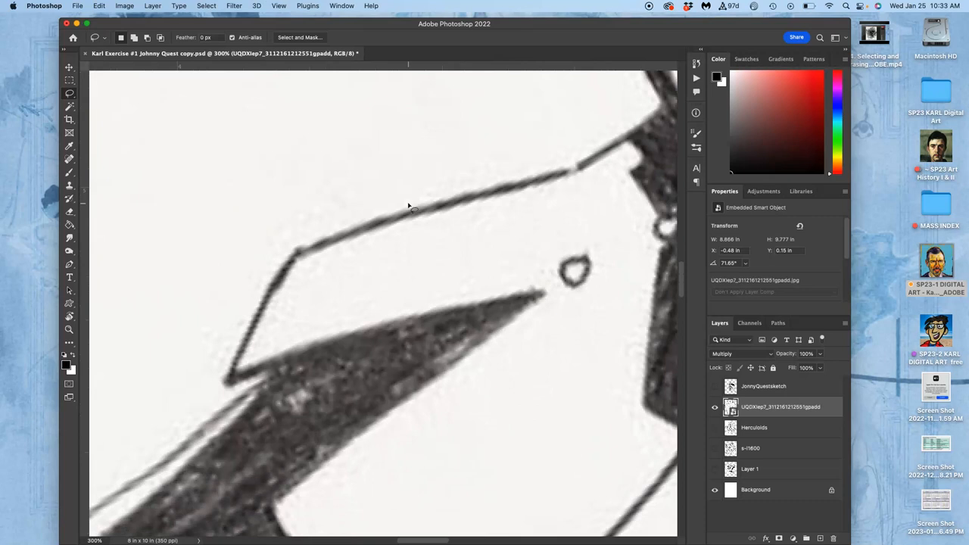
{"action": "left_click", "coordinate": [125, 6]}
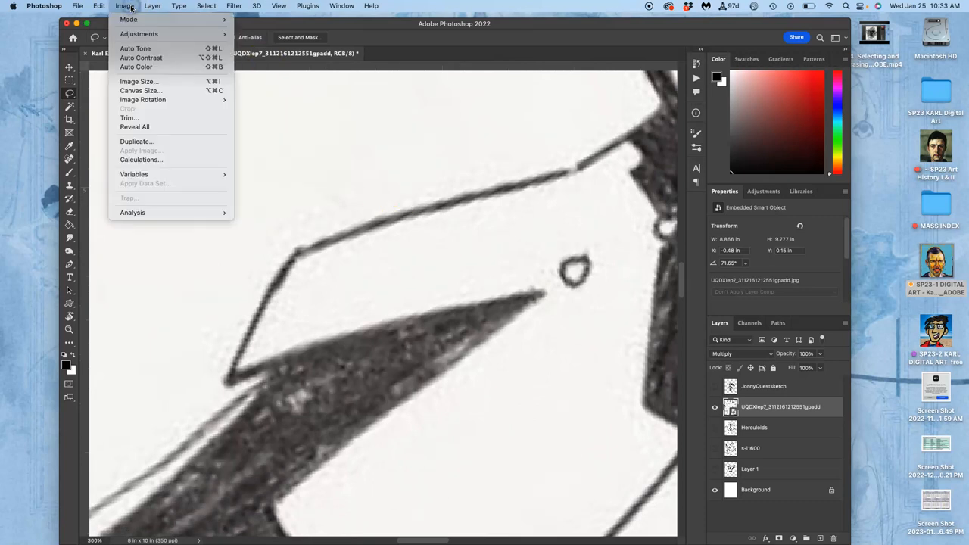
{"action": "left_click", "coordinate": [139, 33]}
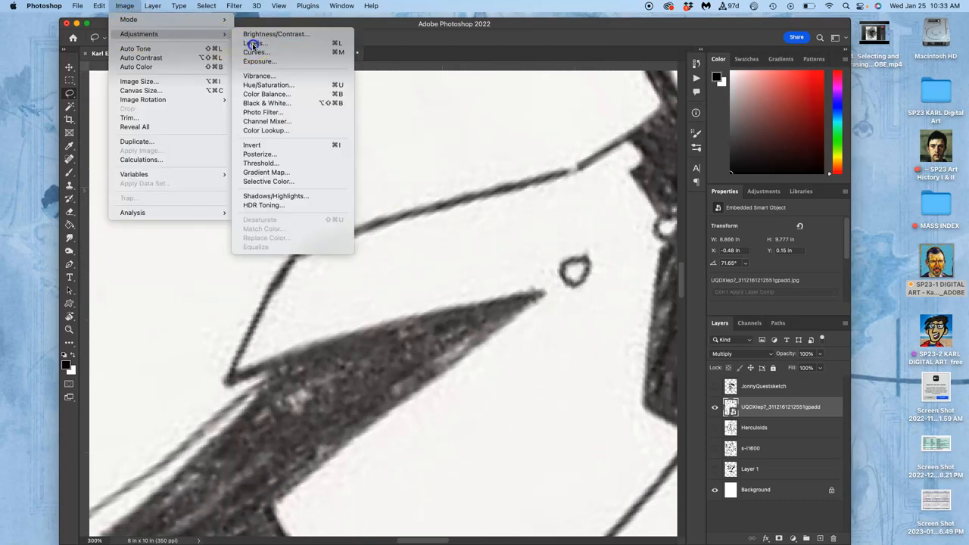
{"action": "left_click", "coordinate": [254, 43]}
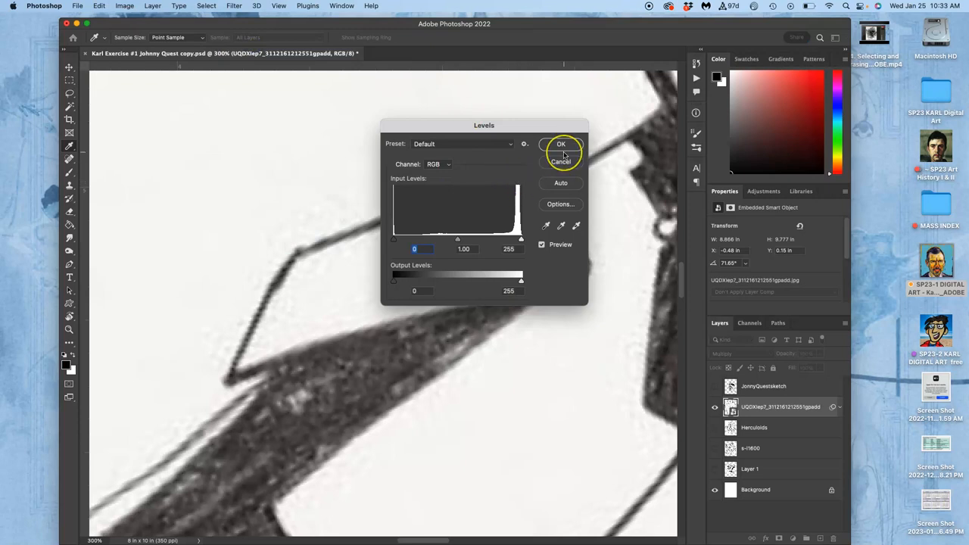
{"action": "mouse_move", "coordinate": [562, 144]}
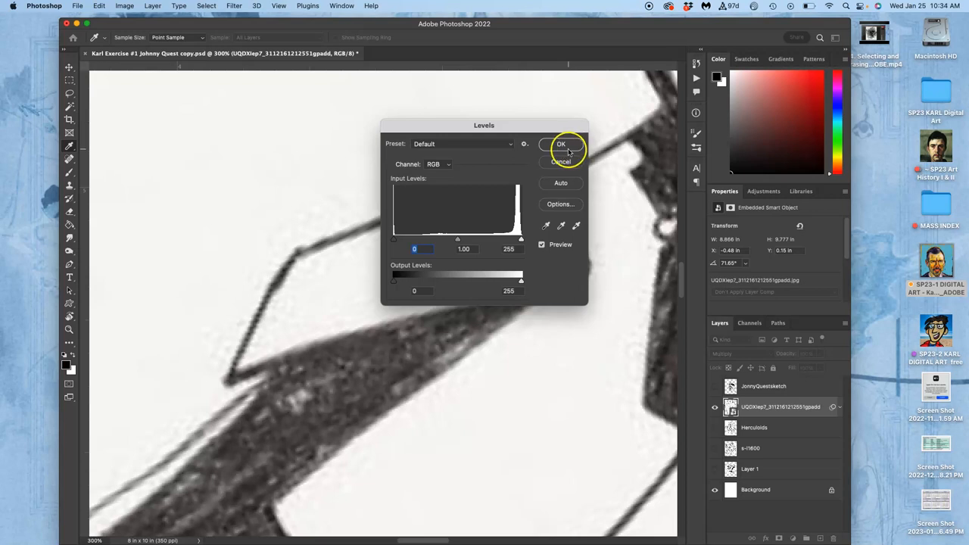
{"action": "mouse_move", "coordinate": [561, 144]}
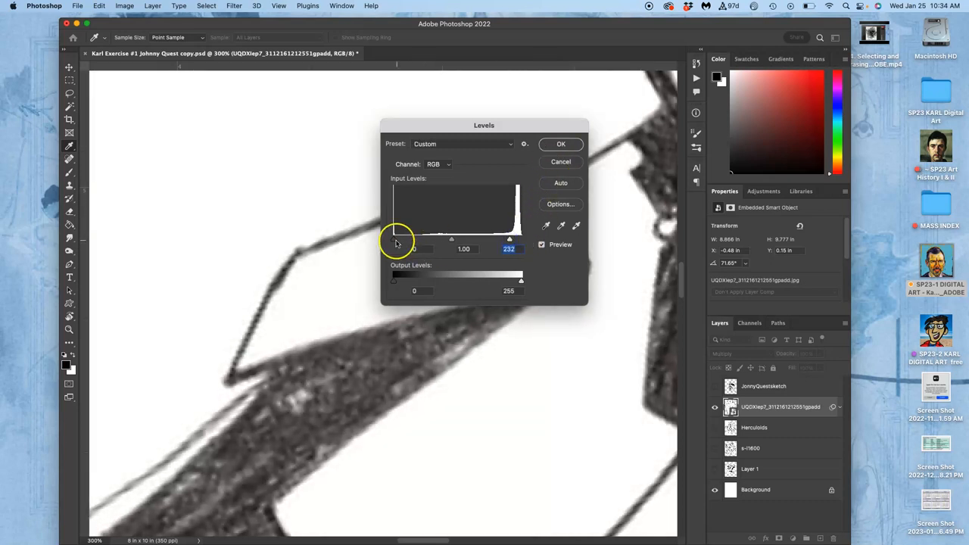
Step: Push the black input slider to 154 so the grey lines turn solid black, and confirm the Levels
{"action": "left_click_drag", "start_coordinate": [395, 239], "coordinate": [443, 238]}
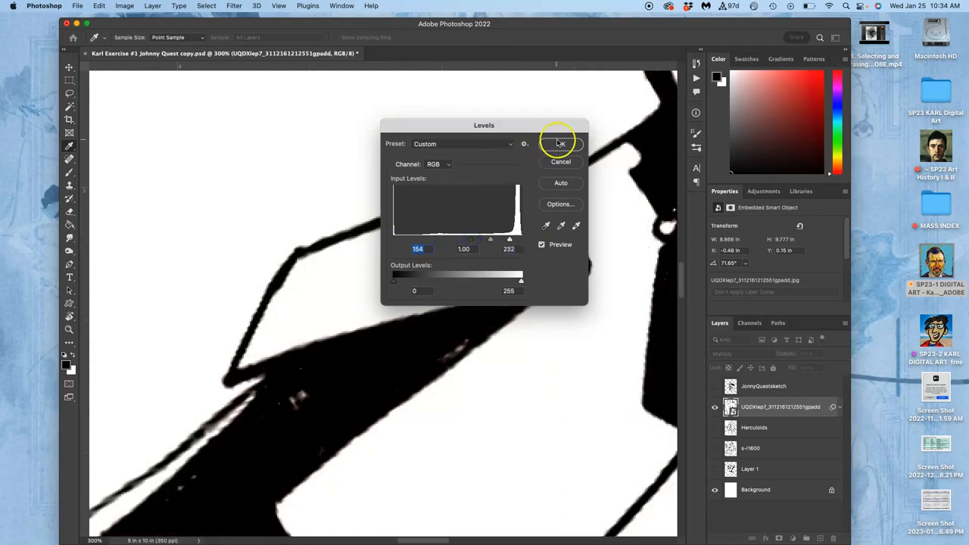
{"action": "left_click", "coordinate": [561, 143]}
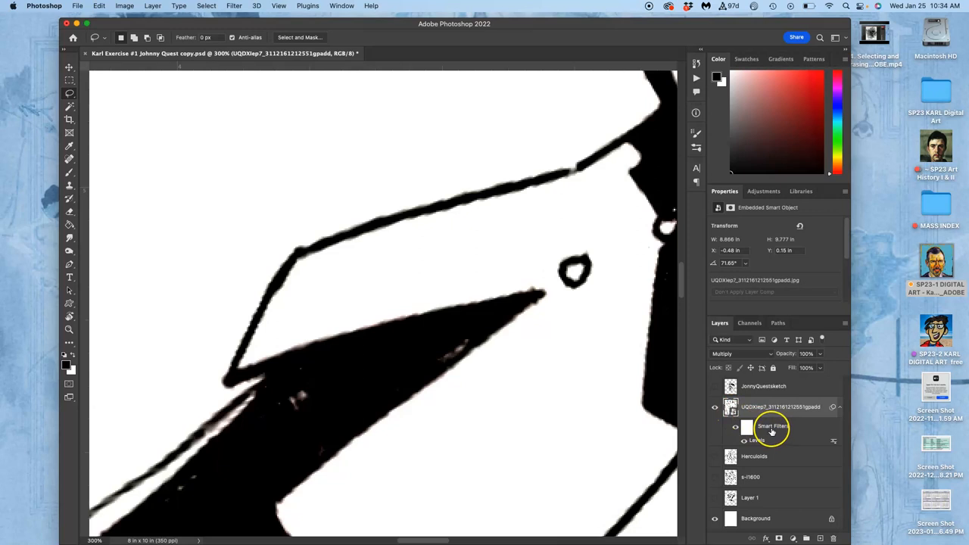
{"action": "mouse_move", "coordinate": [771, 428]}
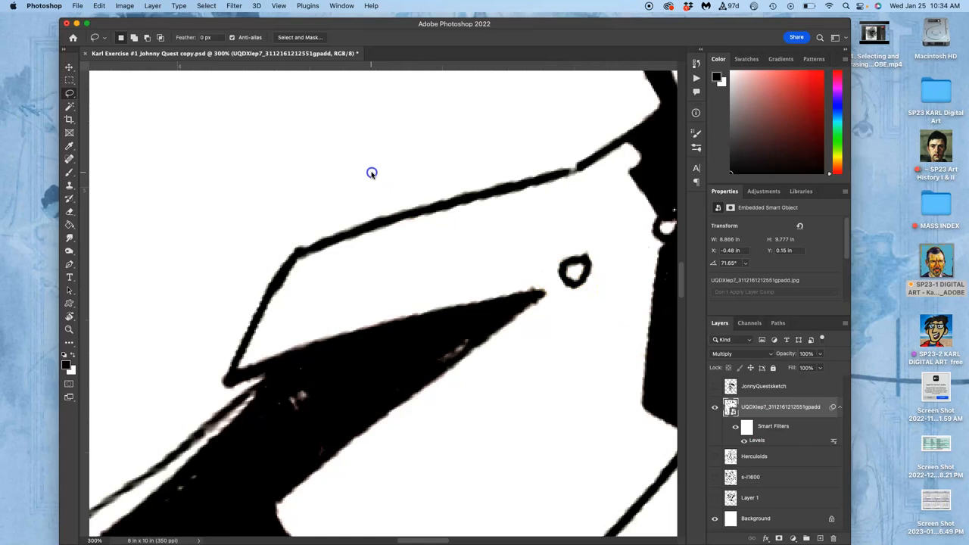
Step: Rasterize the UQDXlep7 layer, baking in the Levels result, after selecting an area of its line art
{"action": "left_click_drag", "start_coordinate": [371, 172], "coordinate": [424, 181]}
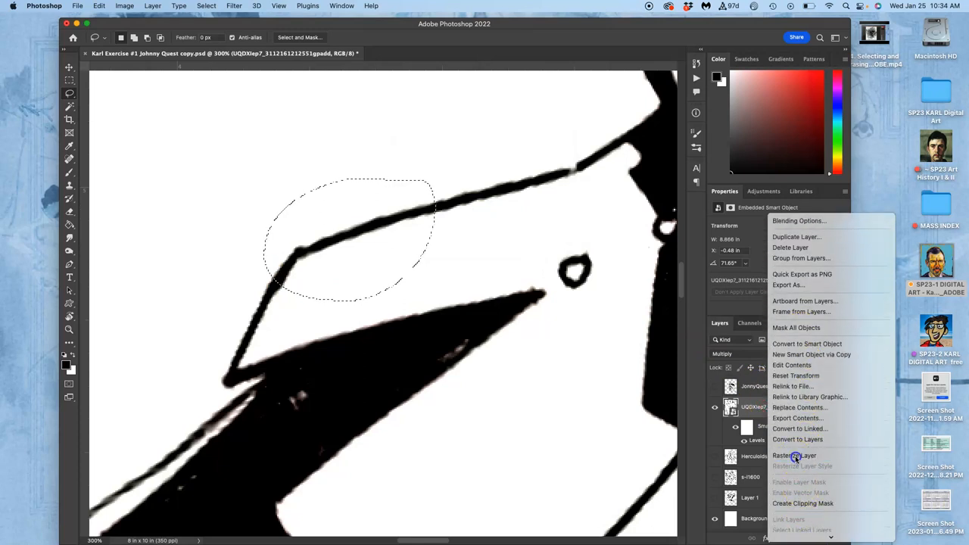
{"action": "left_click", "coordinate": [794, 455]}
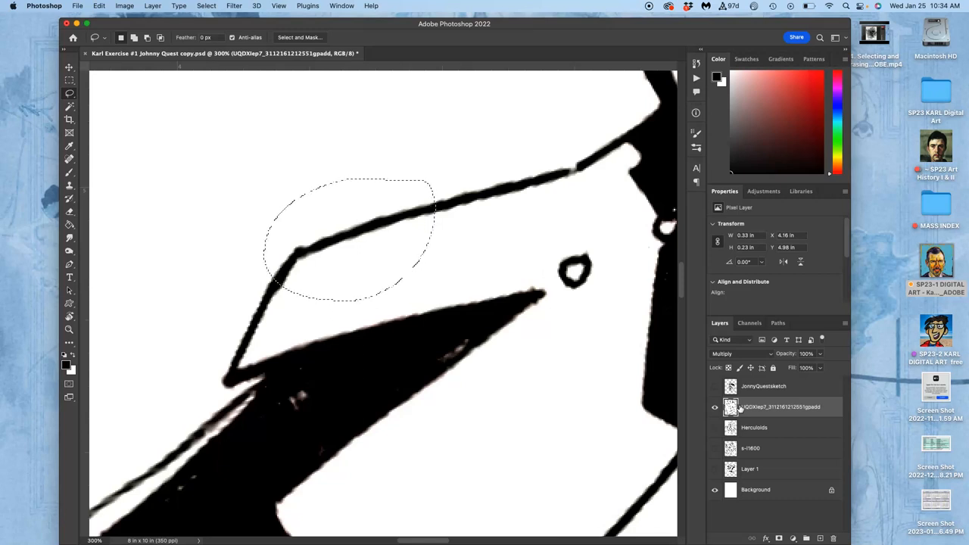
{"action": "mouse_move", "coordinate": [561, 344]}
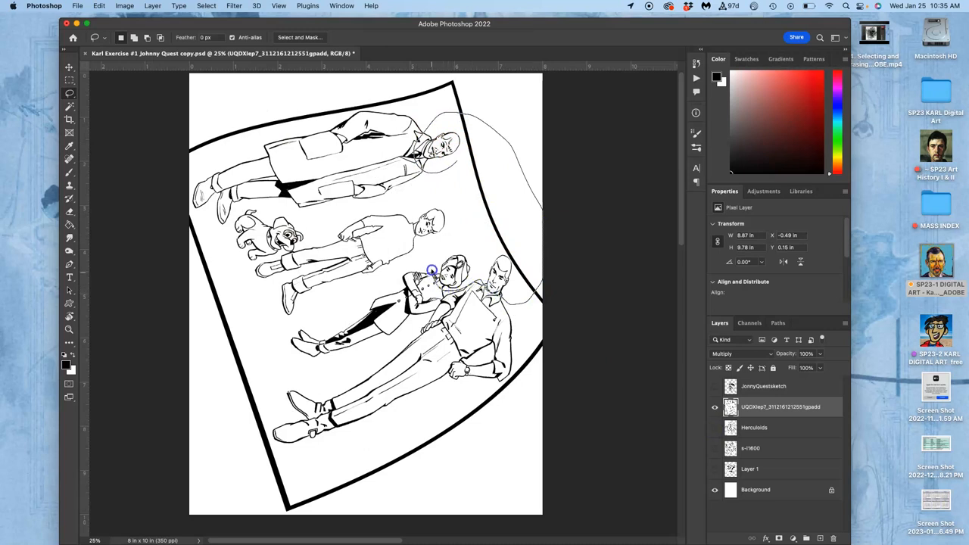
{"action": "mouse_move", "coordinate": [455, 169]}
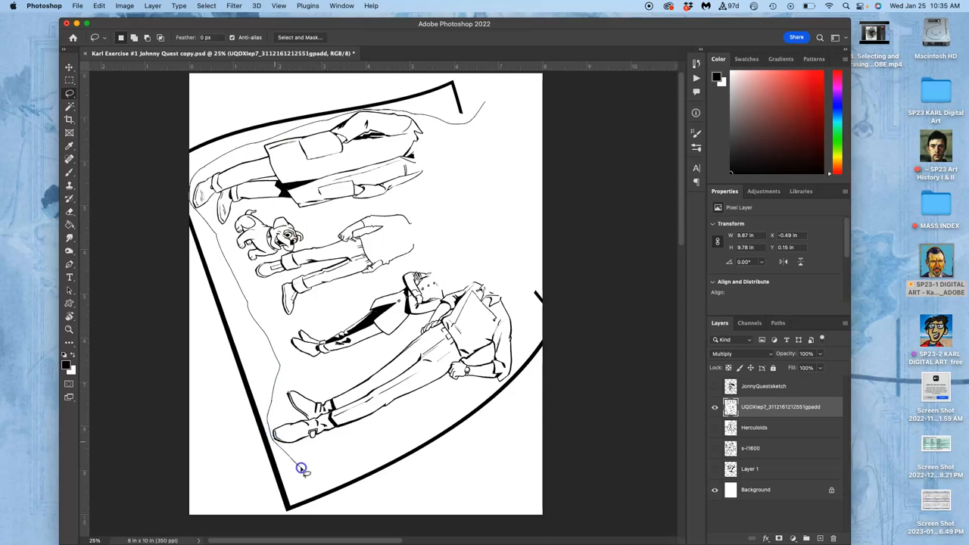
{"action": "mouse_move", "coordinate": [479, 391]}
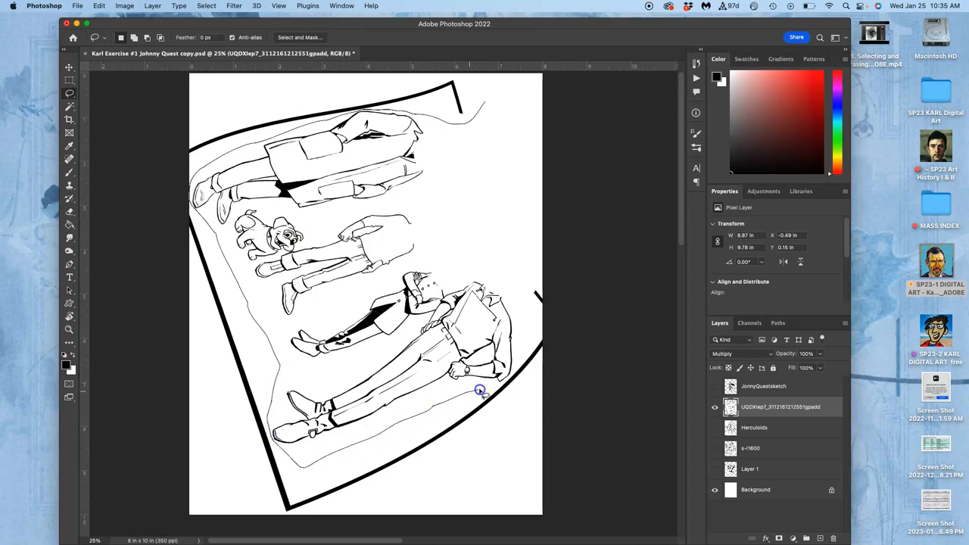
{"action": "mouse_move", "coordinate": [521, 307]}
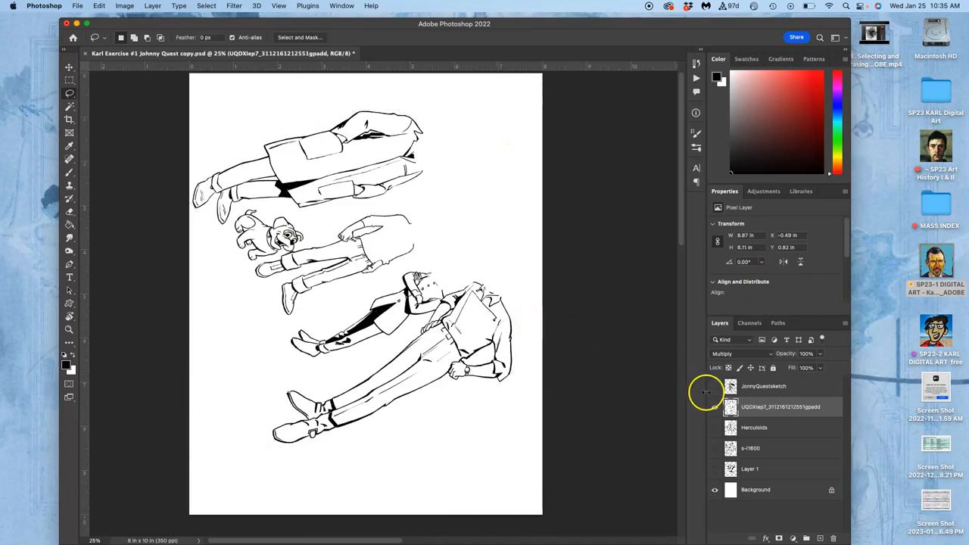
Step: Show JonnyQuestsketch, Herculoids and s-l1600 together, toggling the sketch to compare
{"action": "left_click", "coordinate": [715, 387]}
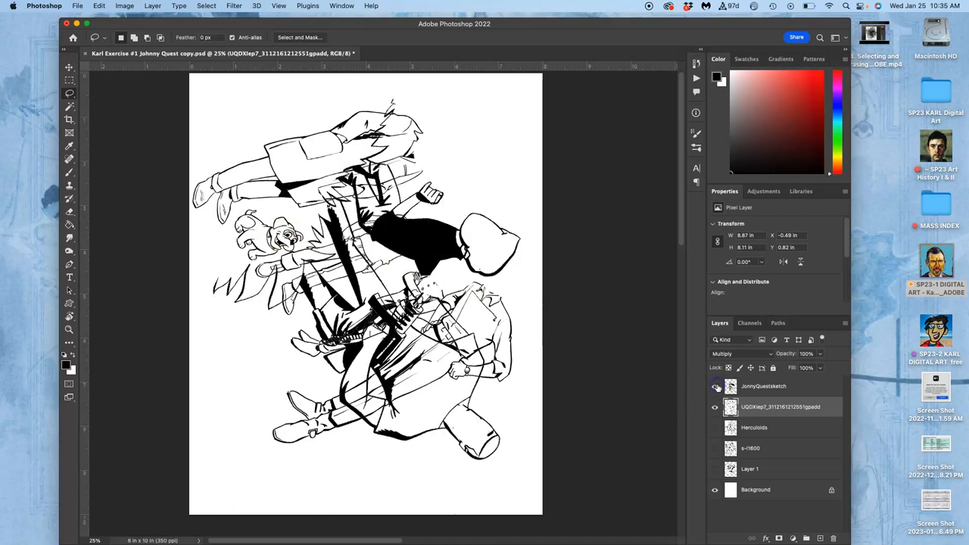
{"action": "left_click", "coordinate": [715, 448]}
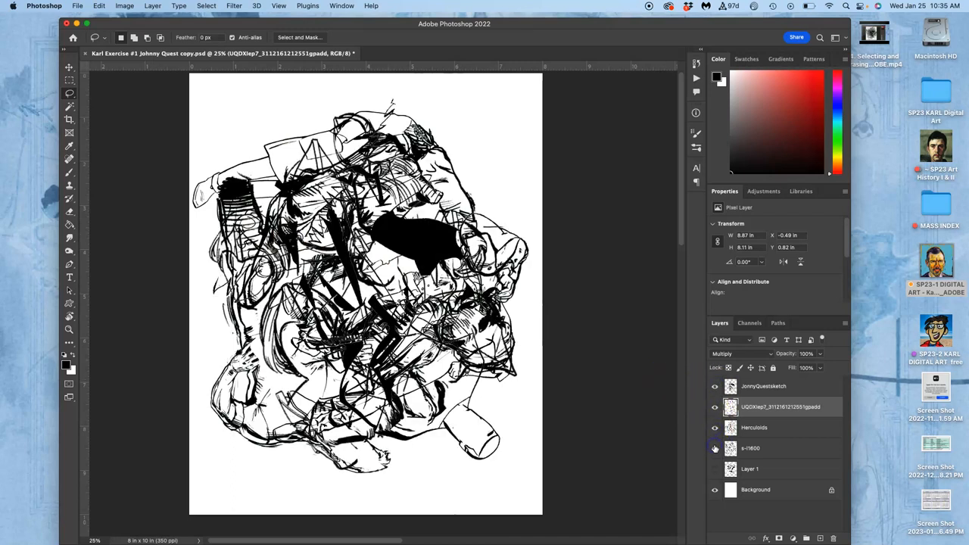
{"action": "left_click", "coordinate": [714, 468]}
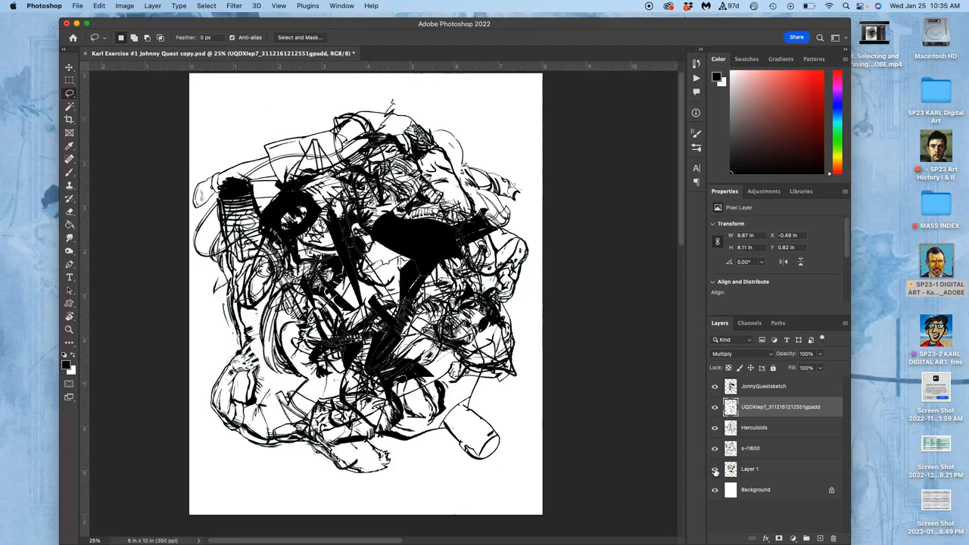
{"action": "mouse_move", "coordinate": [714, 469]}
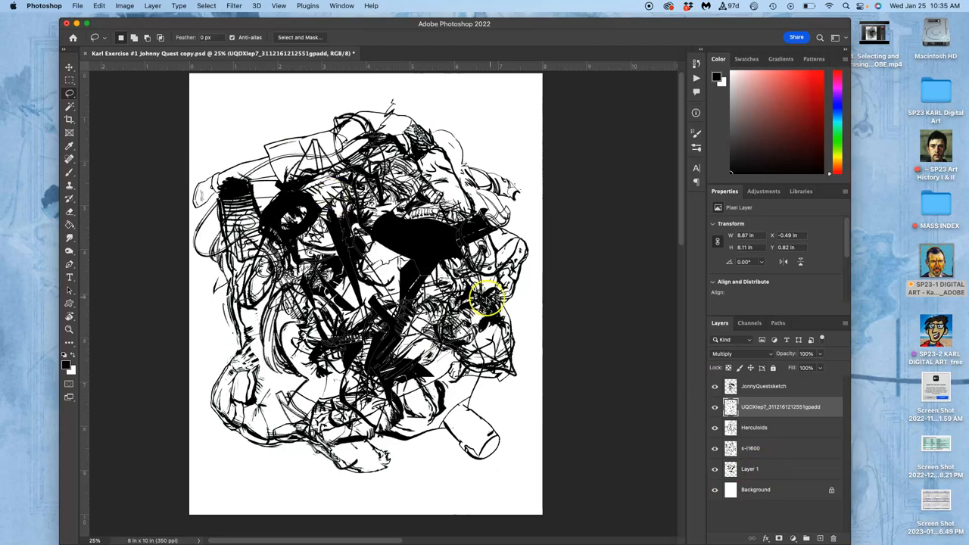
{"action": "left_click", "coordinate": [715, 387]}
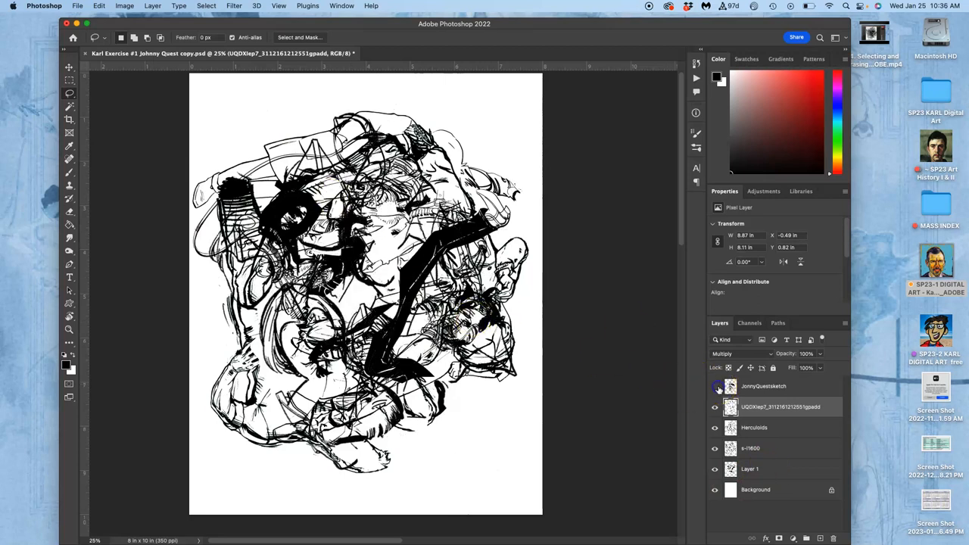
{"action": "left_click", "coordinate": [714, 386]}
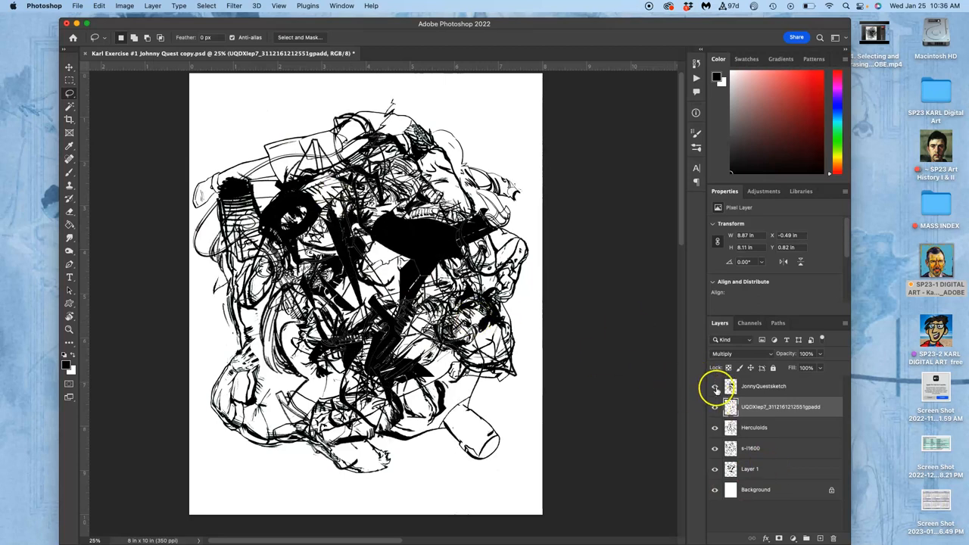
Step: Hide the other cartoon layers, leaving only JonnyQuestsketch and the cleaned UQDXlep7 figures visible
{"action": "left_click", "coordinate": [715, 448]}
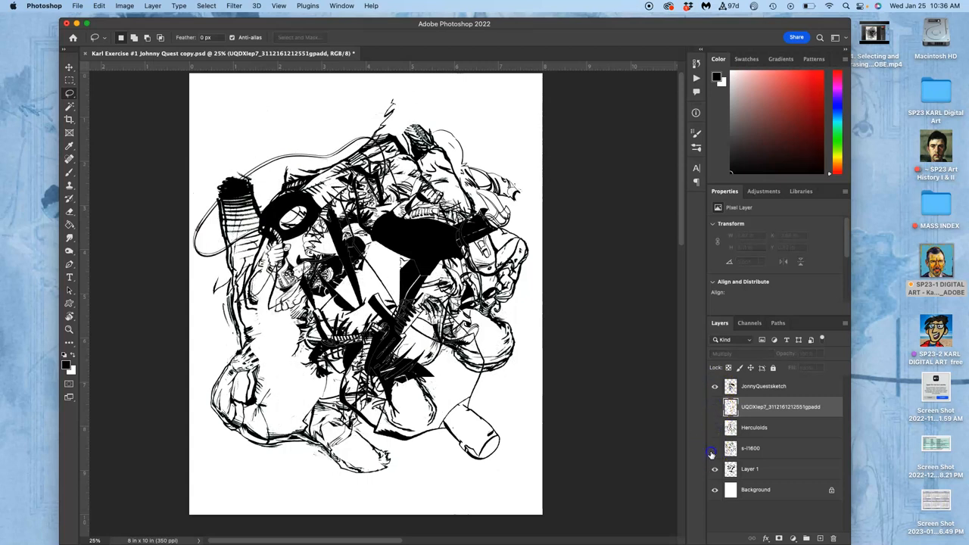
{"action": "left_click", "coordinate": [714, 393]}
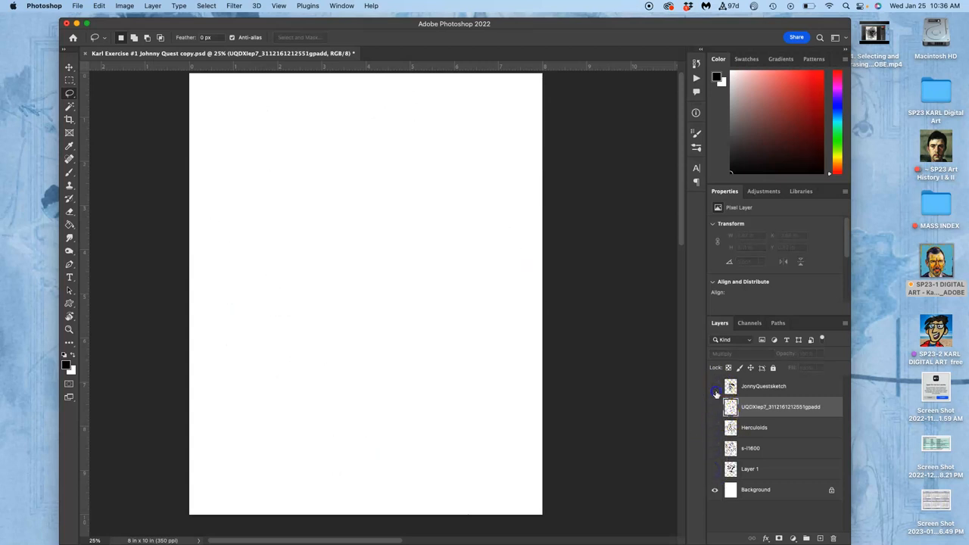
{"action": "left_click", "coordinate": [715, 386]}
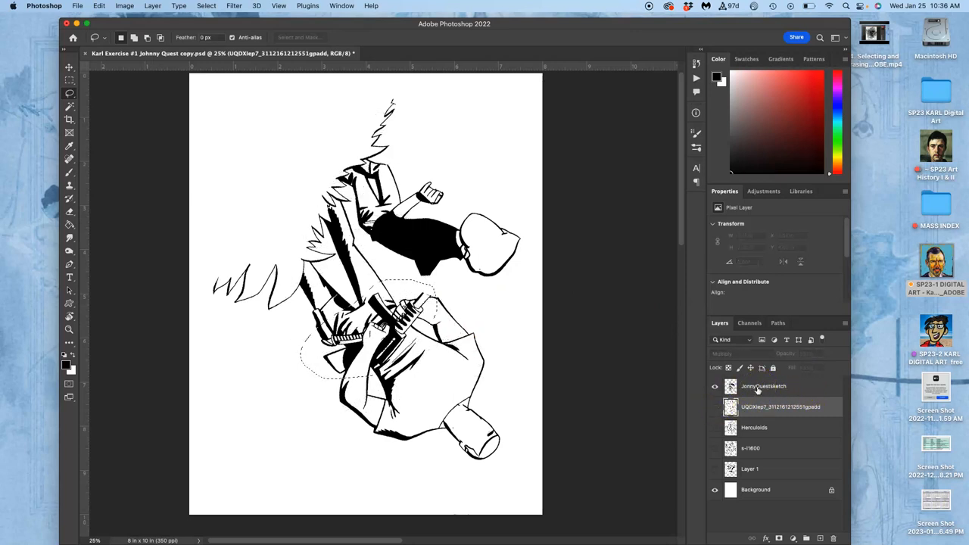
{"action": "left_click", "coordinate": [714, 407]}
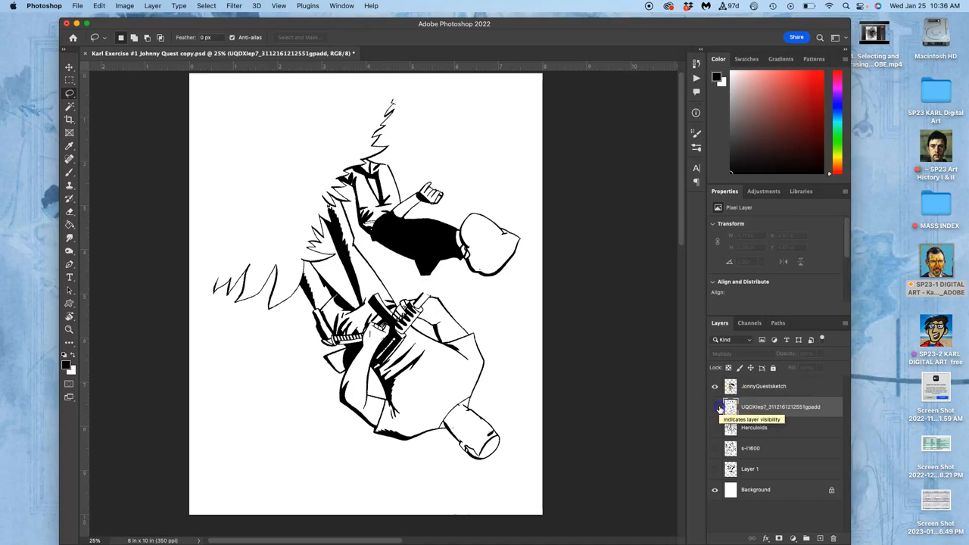
{"action": "left_click", "coordinate": [715, 387]}
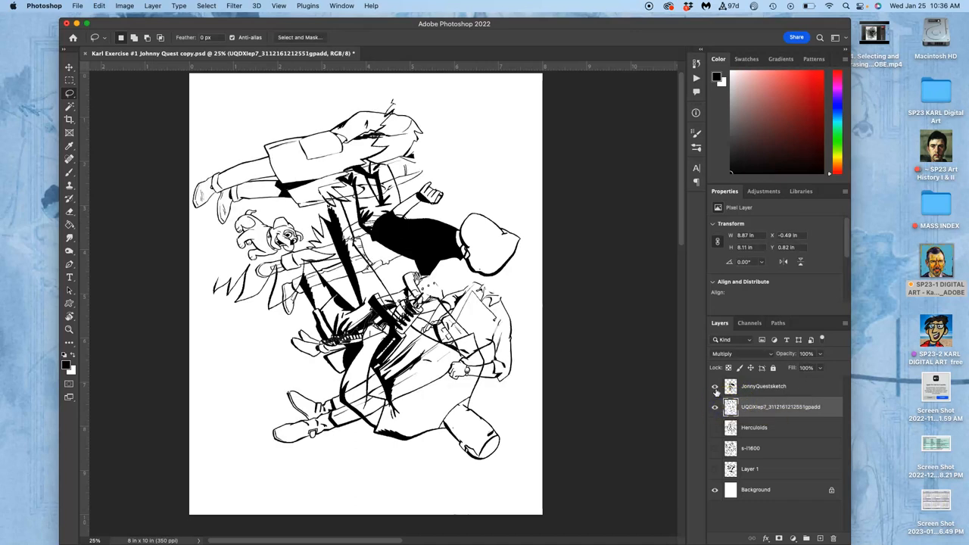
{"action": "mouse_move", "coordinate": [715, 407]}
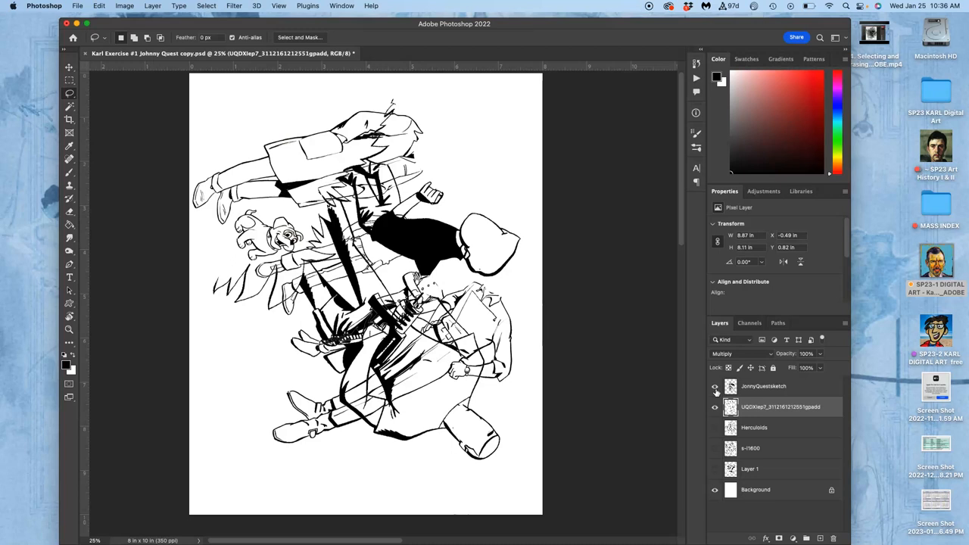
Step: Select JonnyQuestsketch alone, lasso away its stray marks, then show the s-l1600 drawing again
{"action": "left_click", "coordinate": [715, 387]}
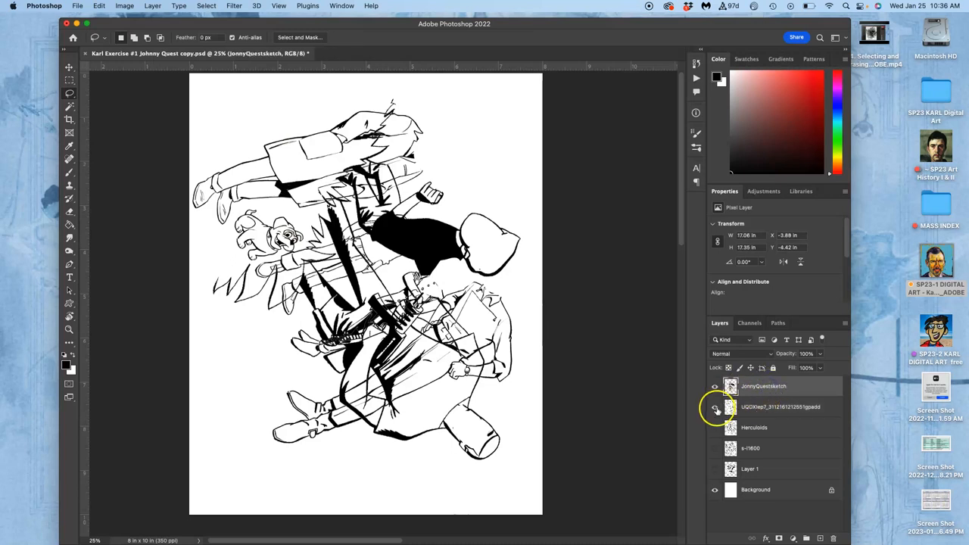
{"action": "left_click", "coordinate": [714, 407]}
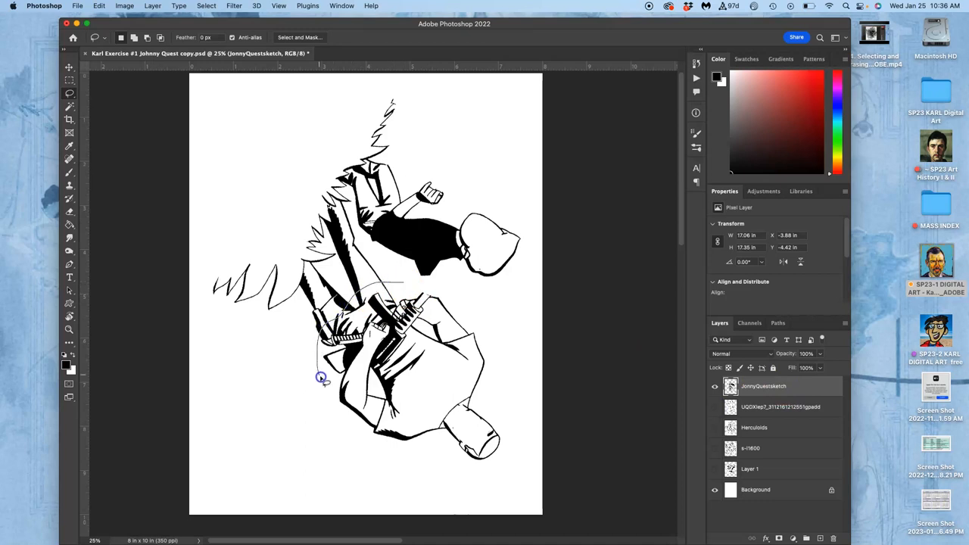
{"action": "left_click_drag", "start_coordinate": [321, 379], "coordinate": [415, 282]}
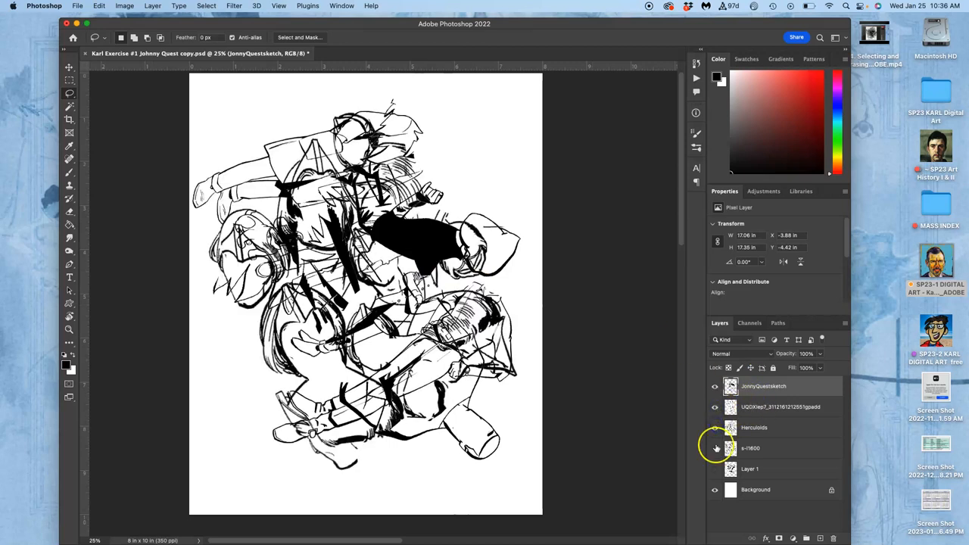
{"action": "left_click", "coordinate": [714, 469]}
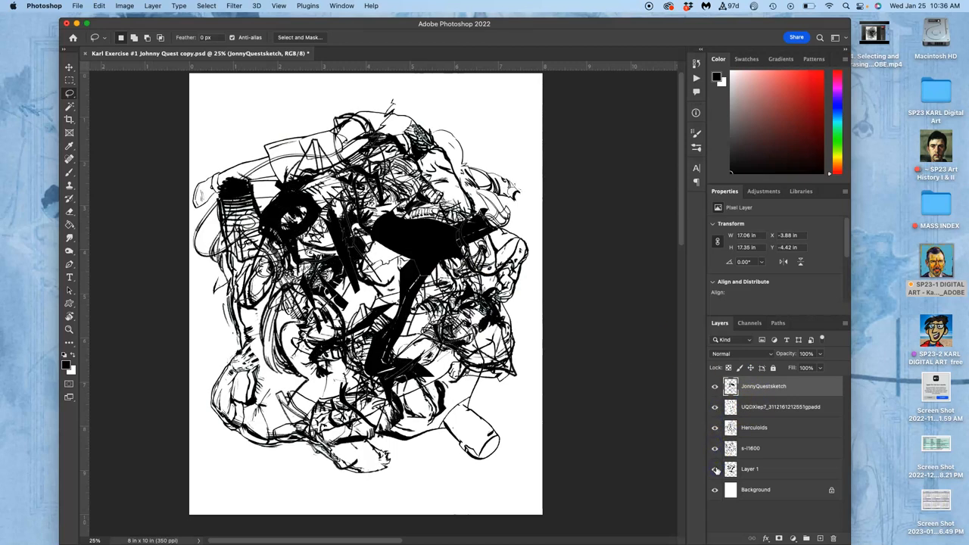
{"action": "mouse_move", "coordinate": [714, 469]}
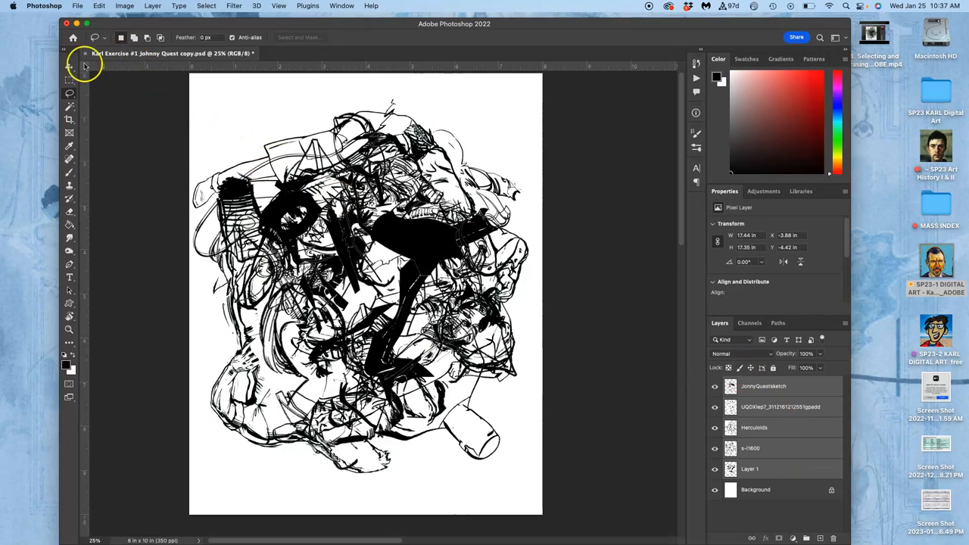
Step: Nudge the combined drawings sideways with the Move tool and switch the transform to Distort
{"action": "left_click", "coordinate": [69, 67]}
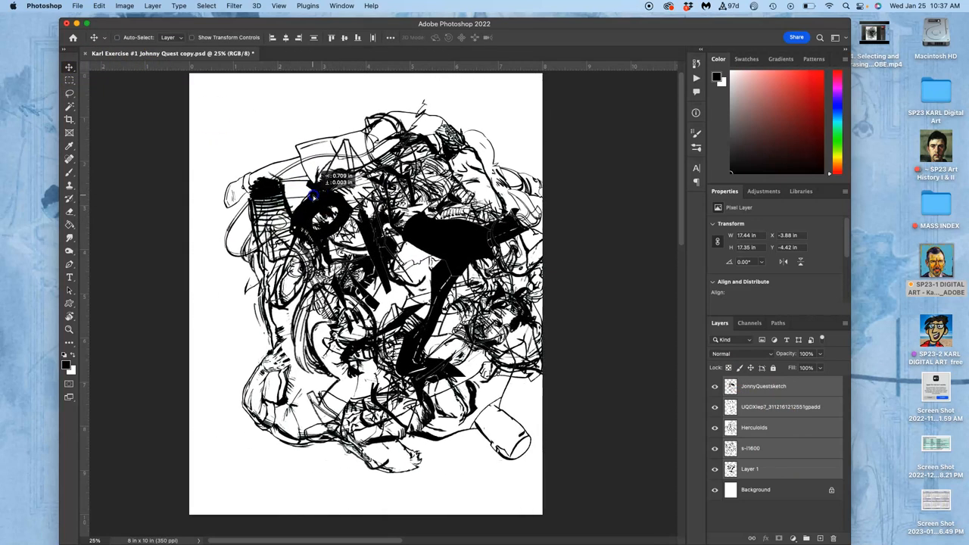
{"action": "left_click_drag", "start_coordinate": [316, 195], "coordinate": [290, 195]}
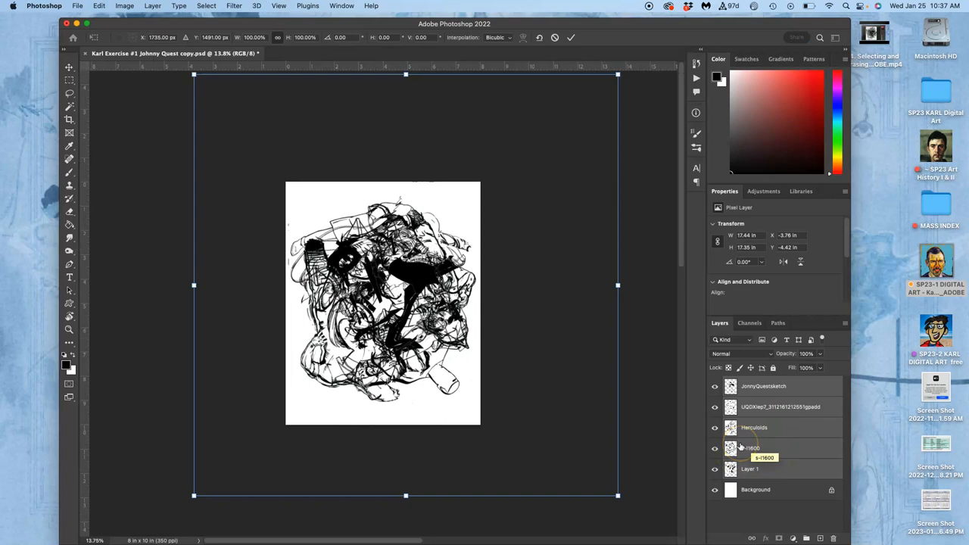
{"action": "mouse_move", "coordinate": [619, 76]}
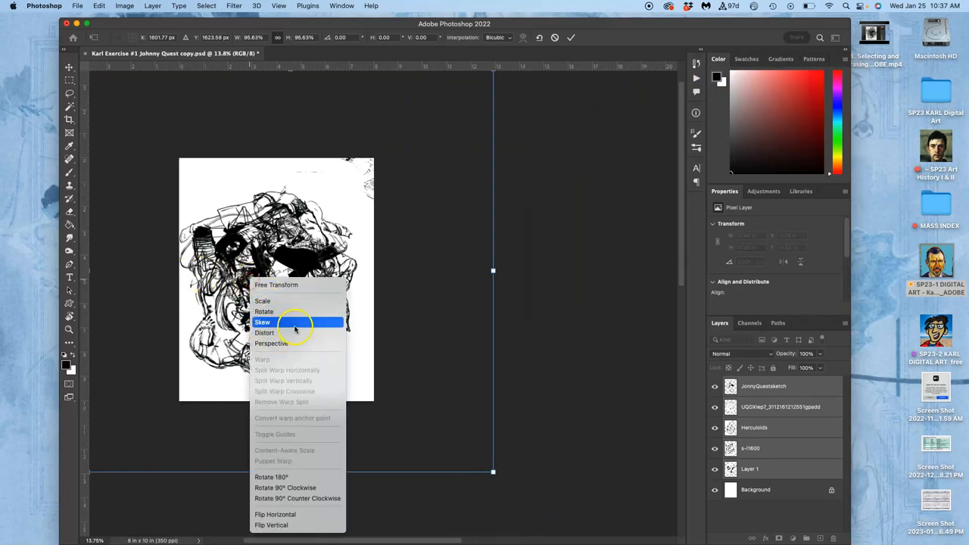
{"action": "mouse_move", "coordinate": [250, 371]}
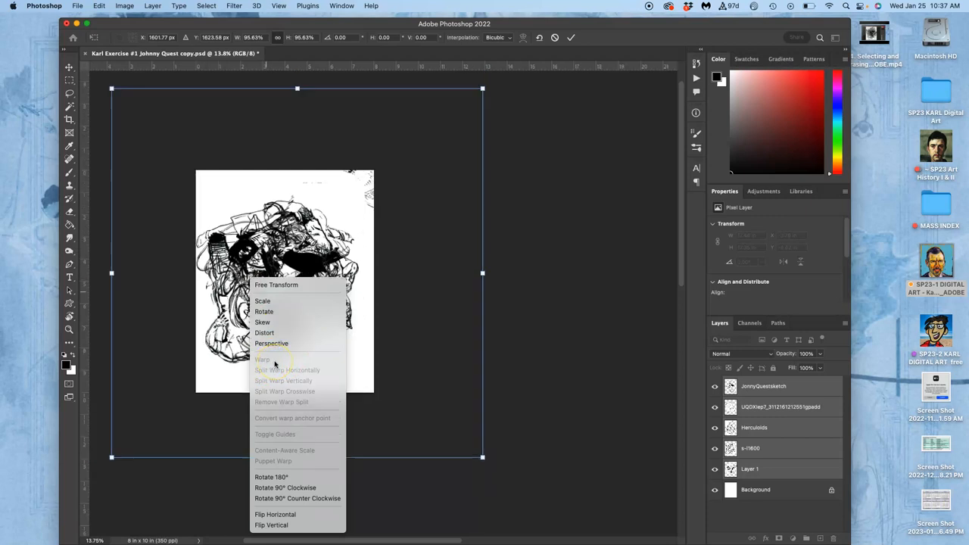
{"action": "left_click", "coordinate": [271, 524]}
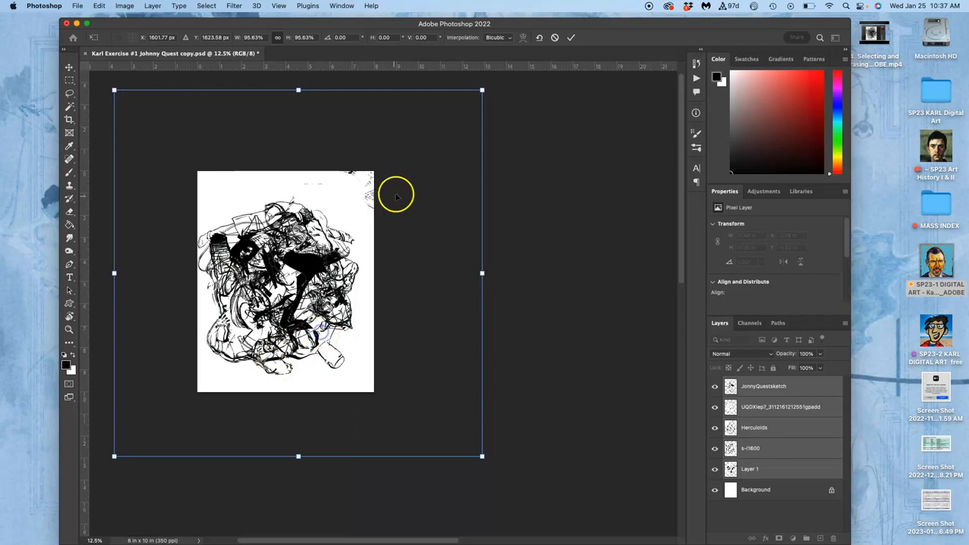
{"action": "mouse_move", "coordinate": [284, 282]}
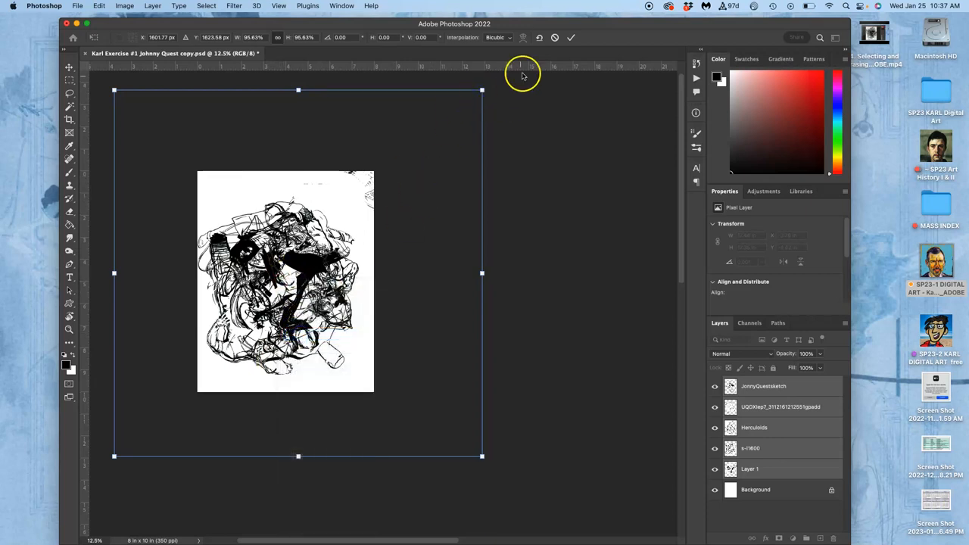
Step: Pull the layer's upper-right corner inward with the Distort handles and commit the transform
{"action": "left_click_drag", "start_coordinate": [482, 89], "coordinate": [456, 109]}
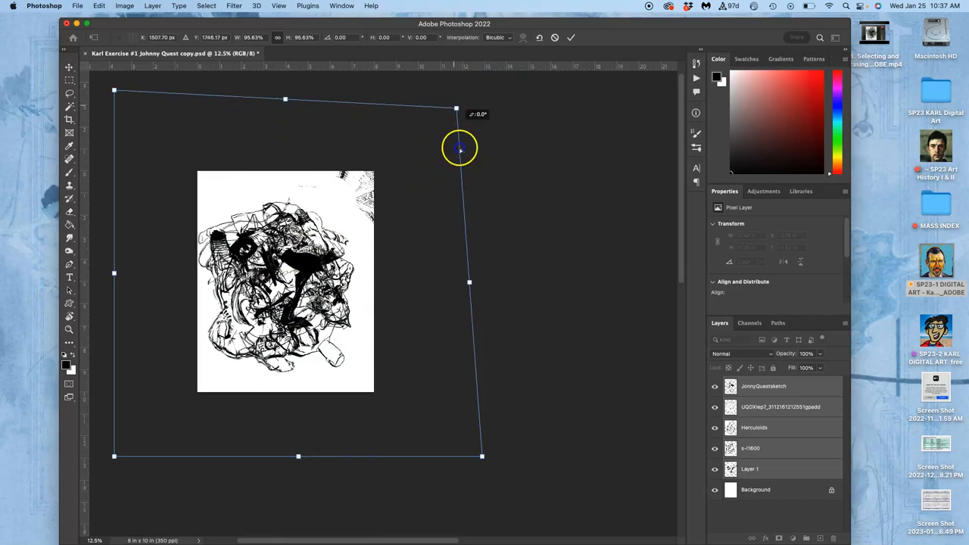
{"action": "left_click_drag", "start_coordinate": [455, 108], "coordinate": [479, 119]}
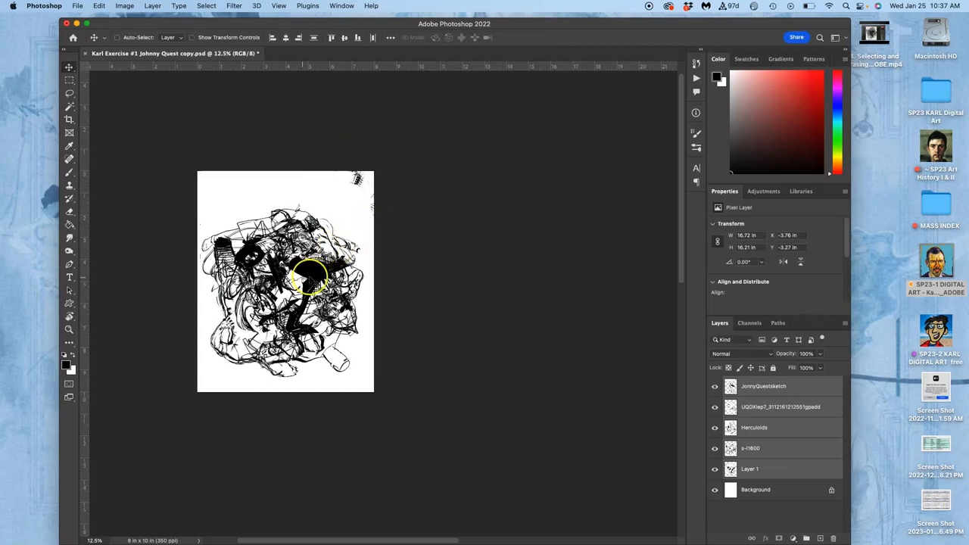
Step: Nudge the collage slightly upward on the page and make JonnyQuestsketch the sole active layer
{"action": "left_click_drag", "start_coordinate": [311, 280], "coordinate": [303, 269]}
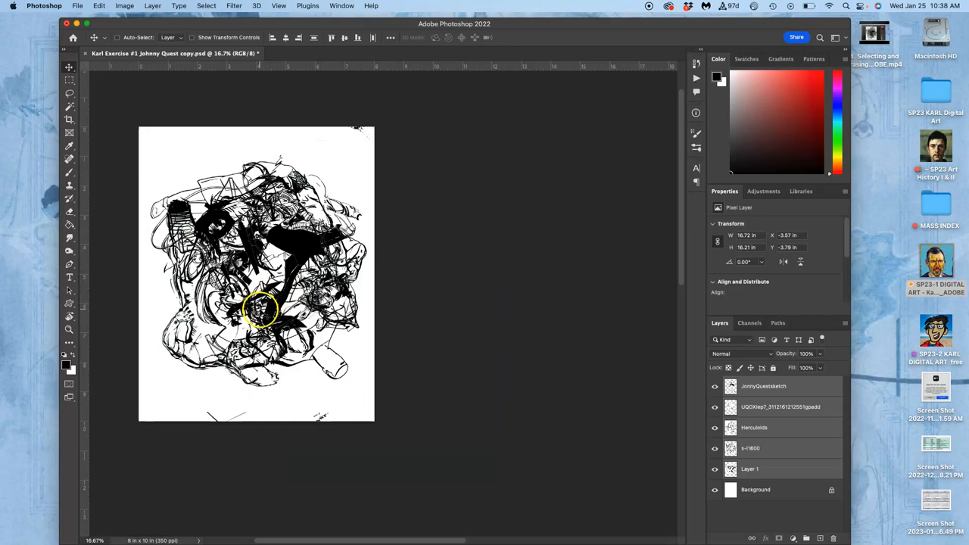
{"action": "mouse_move", "coordinate": [257, 406]}
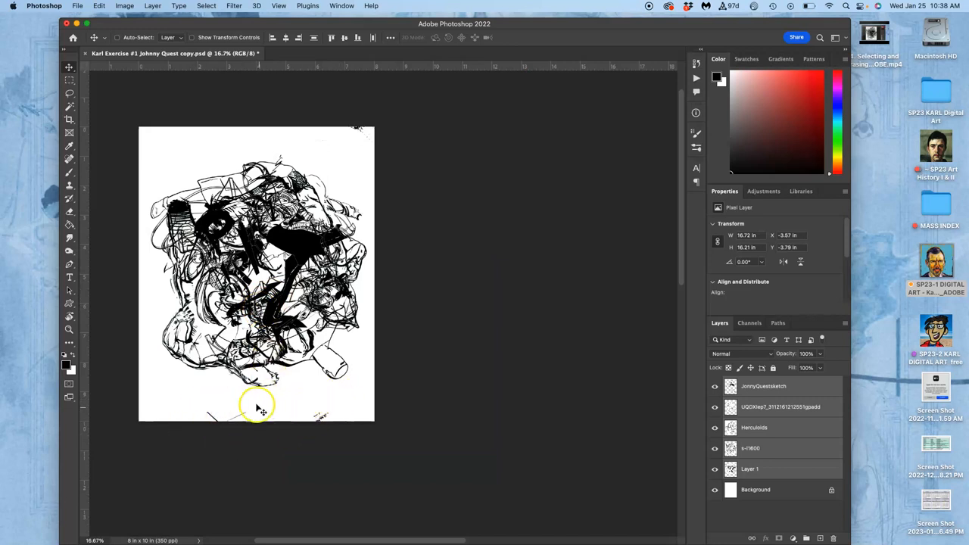
{"action": "mouse_move", "coordinate": [346, 128]}
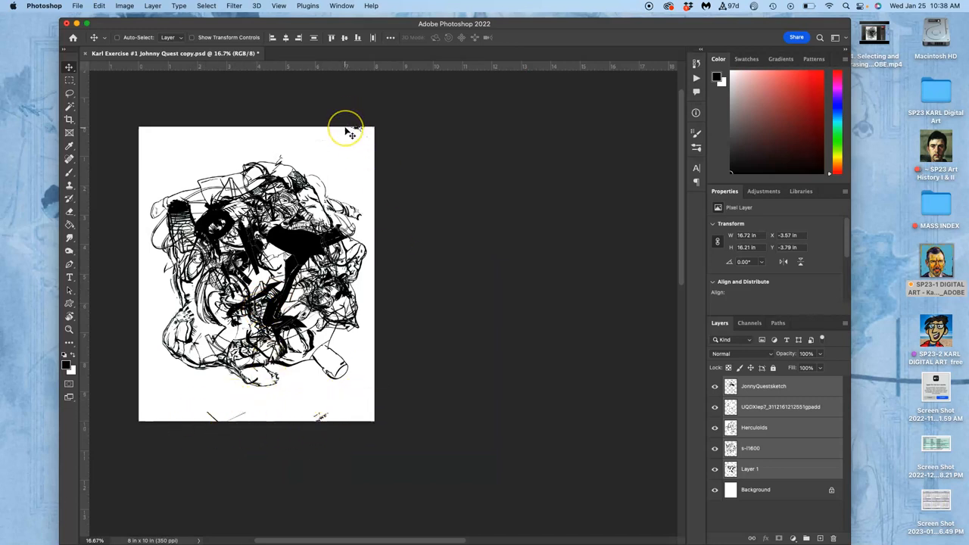
{"action": "mouse_move", "coordinate": [349, 130]}
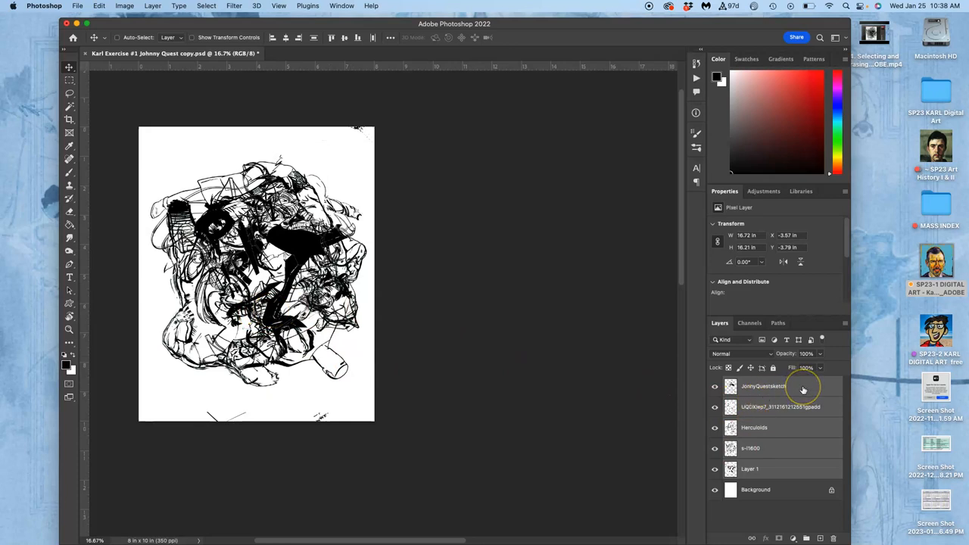
{"action": "left_click", "coordinate": [764, 386]}
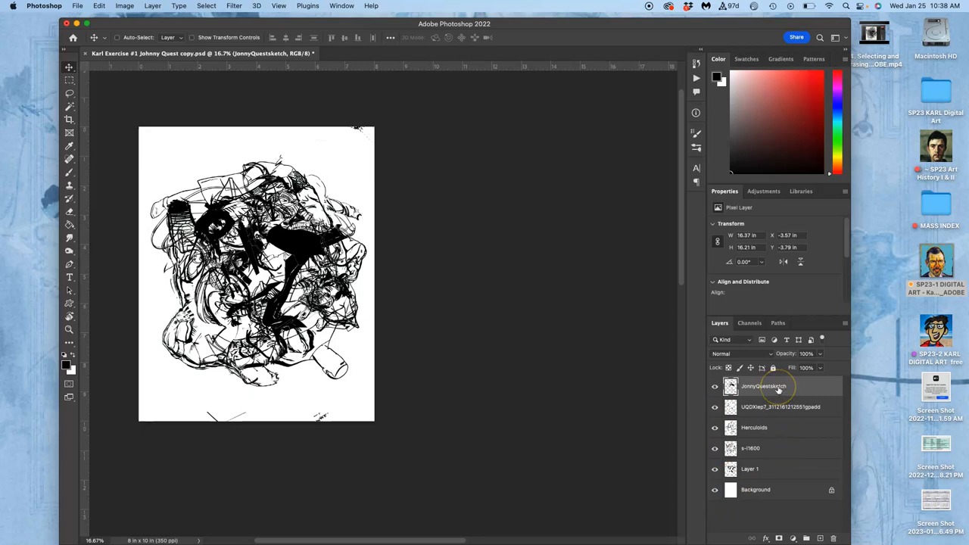
{"action": "mouse_move", "coordinate": [764, 387]}
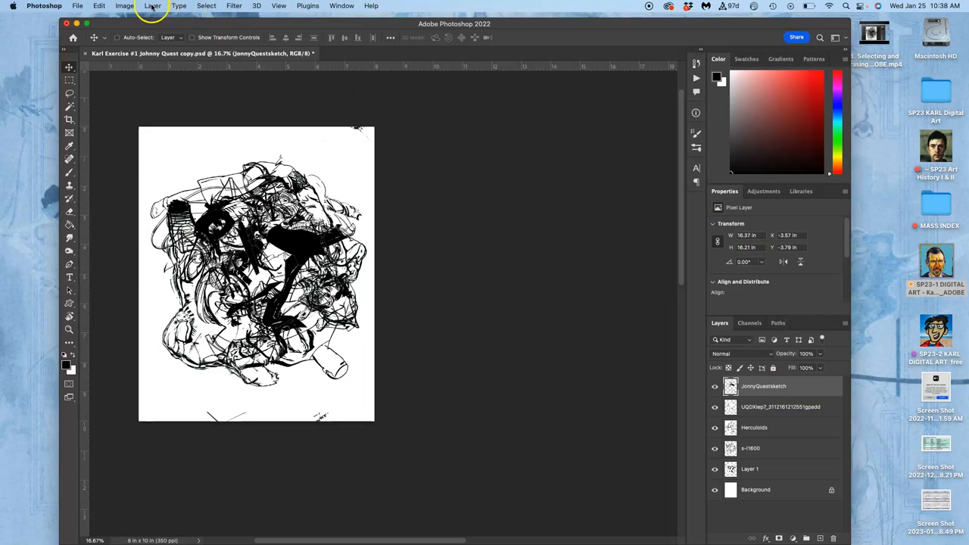
Step: Stamp a merged copy of all visible collage layers as a new Layer 2, originals intact
{"action": "left_click", "coordinate": [152, 5]}
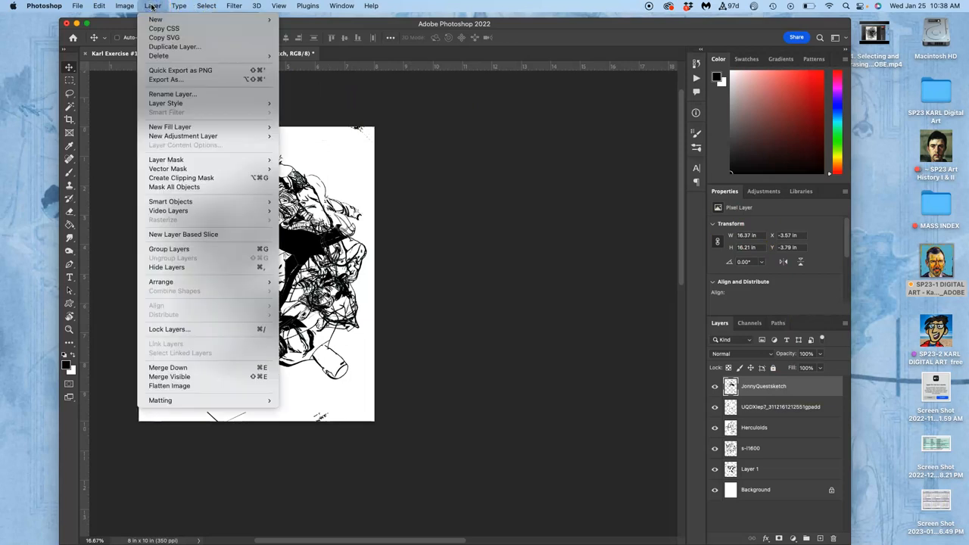
{"action": "mouse_move", "coordinate": [169, 377]}
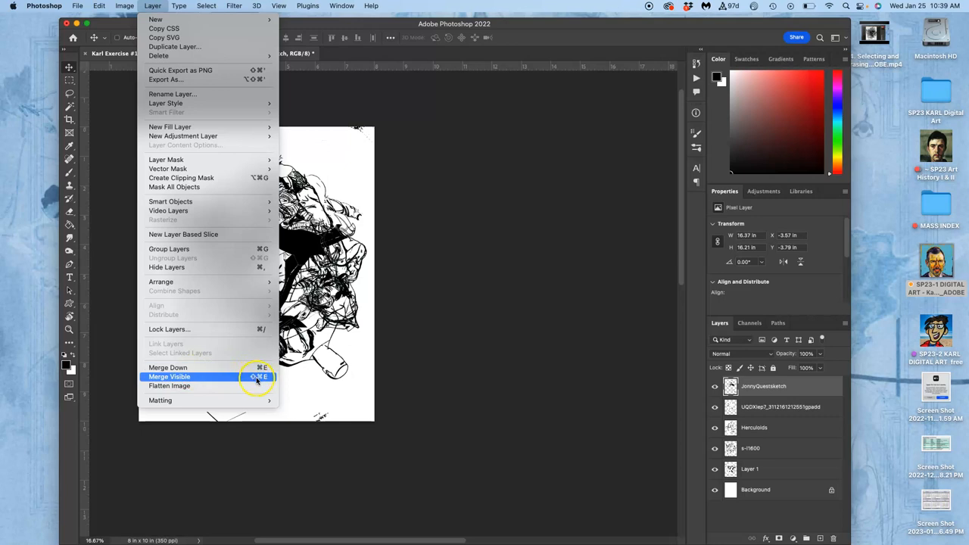
{"action": "mouse_move", "coordinate": [250, 378]}
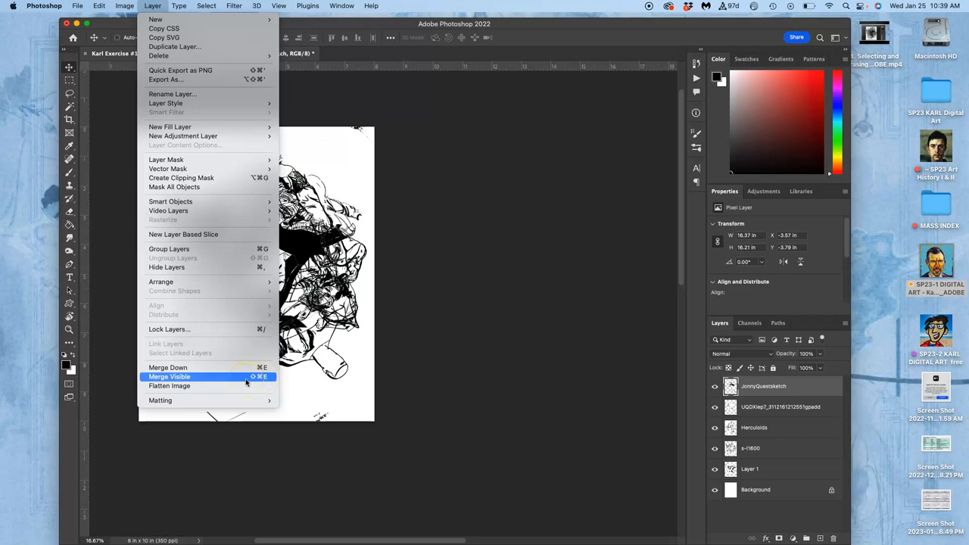
{"action": "mouse_move", "coordinate": [309, 379]}
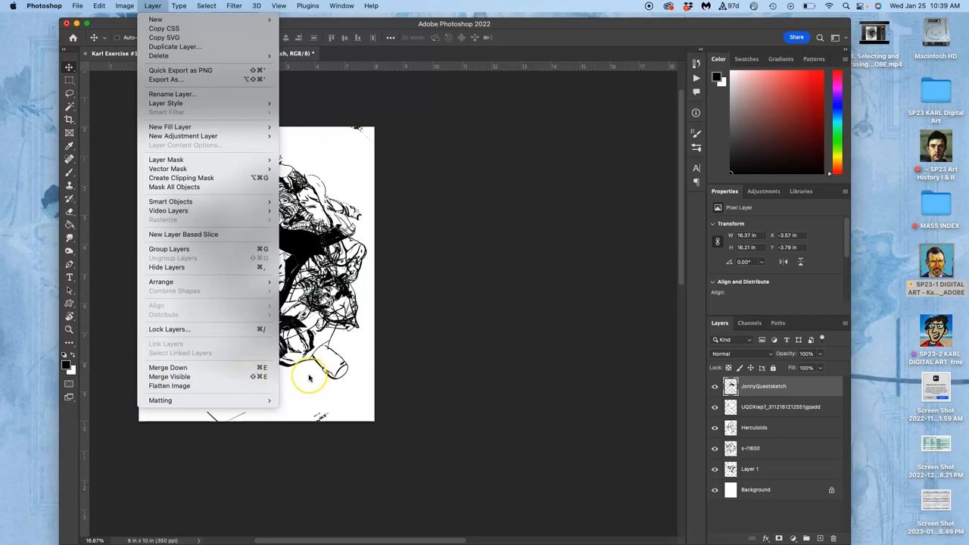
{"action": "mouse_move", "coordinate": [224, 377]}
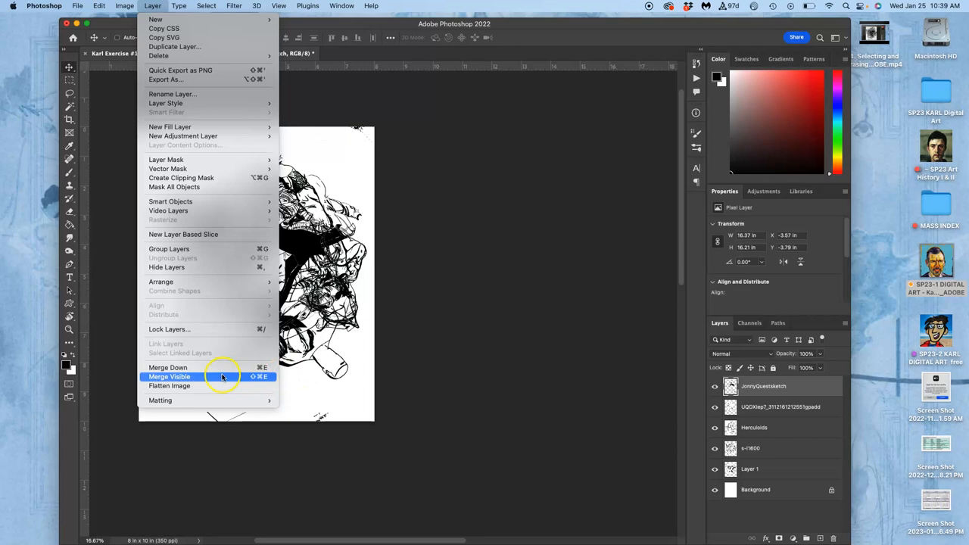
{"action": "left_click", "coordinate": [170, 385]}
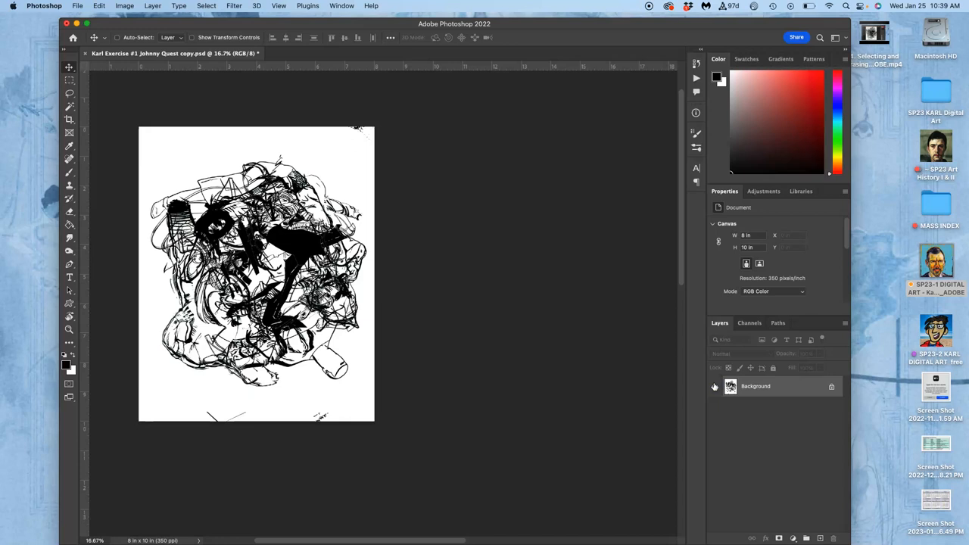
{"action": "mouse_move", "coordinate": [714, 386]}
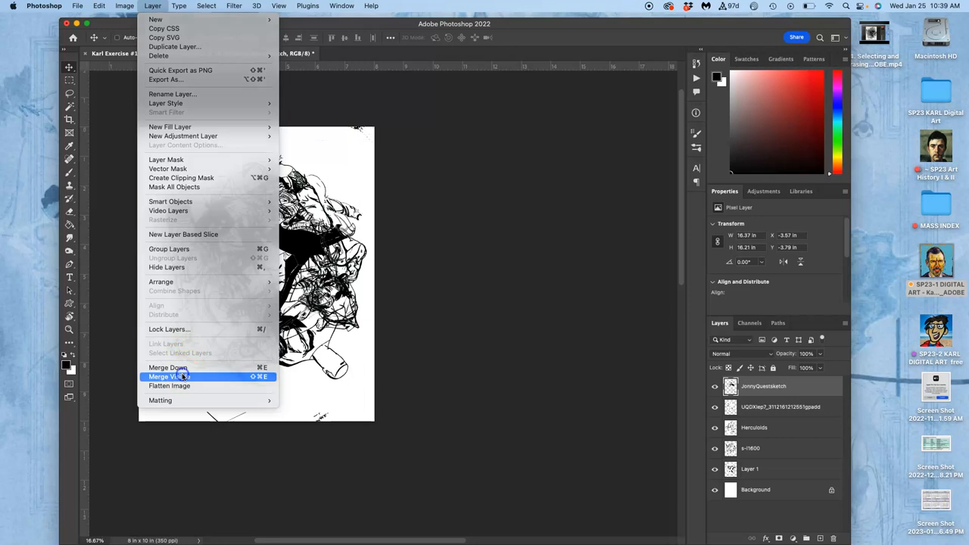
{"action": "left_click", "coordinate": [168, 376]}
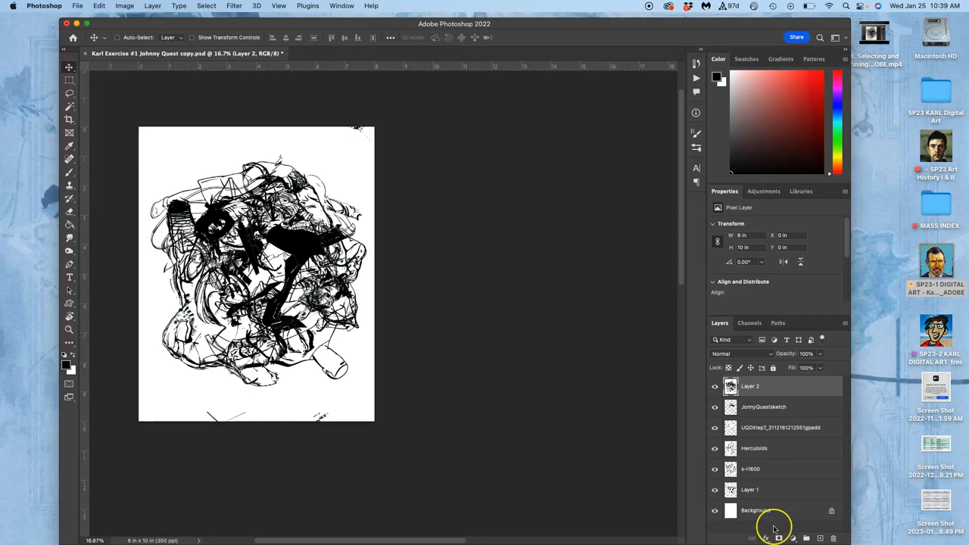
{"action": "mouse_move", "coordinate": [774, 527]}
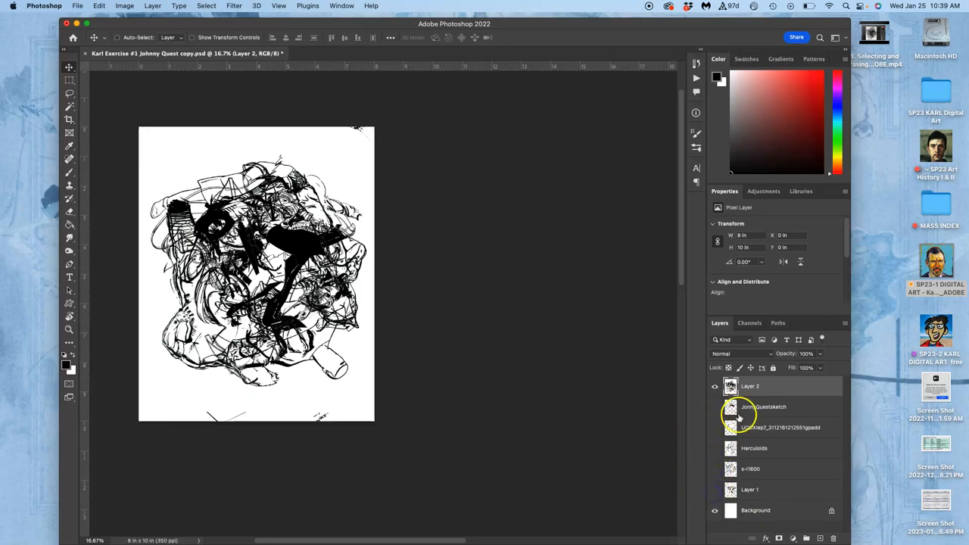
Step: Group the original layers from JonnyQuestsketch down to Layer 1 into Group 1
{"action": "left_click", "coordinate": [715, 407]}
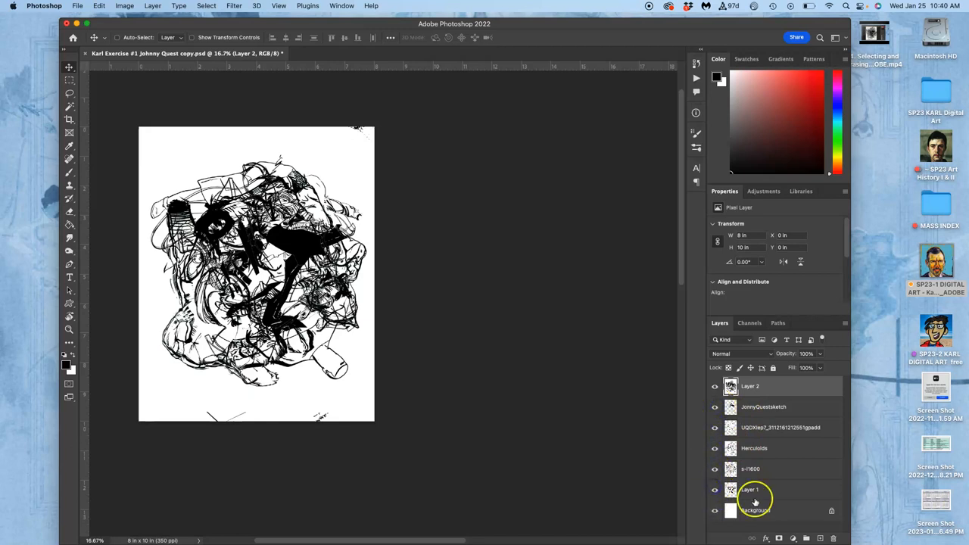
{"action": "left_click", "coordinate": [764, 407]}
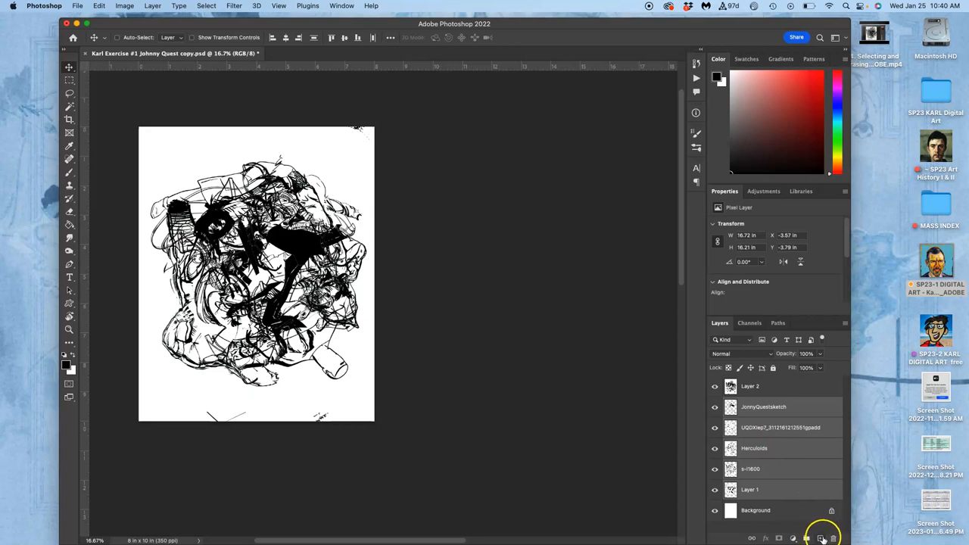
{"action": "left_click", "coordinate": [807, 539]}
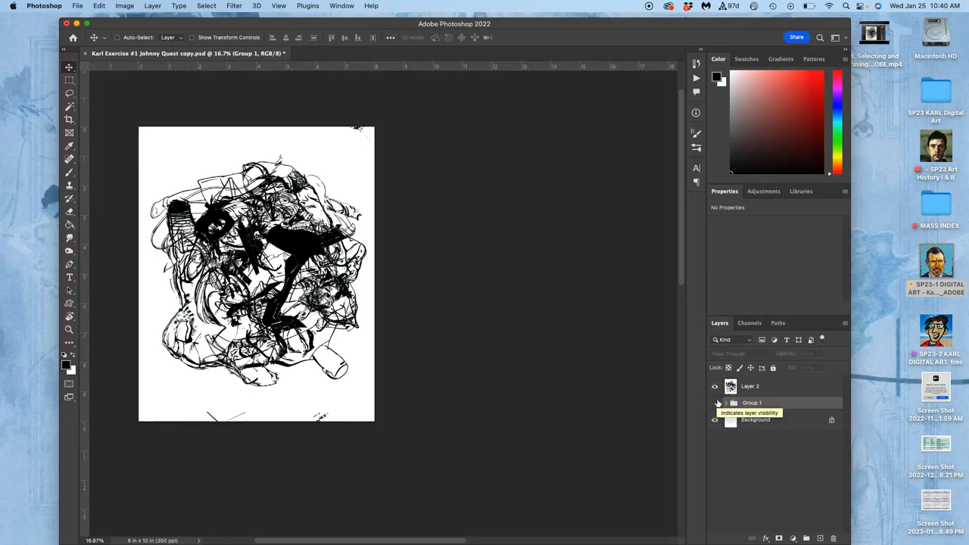
Step: Tag Group 1 with a red label and hide it beneath merged Layer 2
{"action": "right_click", "coordinate": [715, 402]}
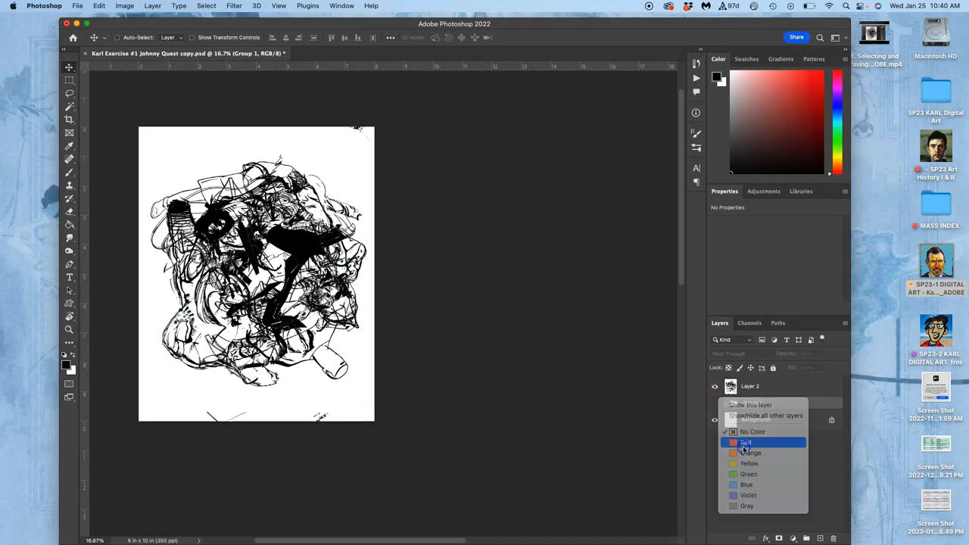
{"action": "left_click", "coordinate": [746, 443]}
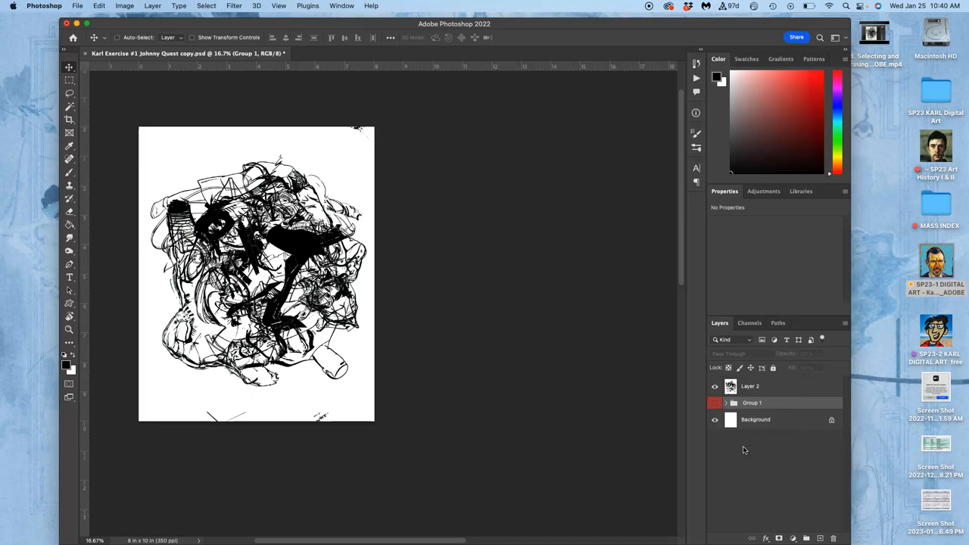
{"action": "left_click", "coordinate": [715, 386]}
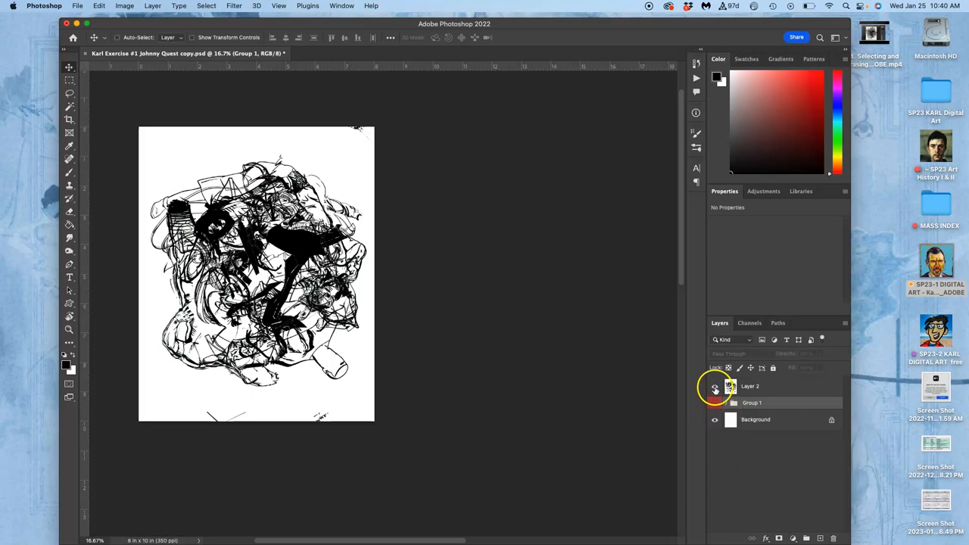
{"action": "left_click", "coordinate": [714, 386]}
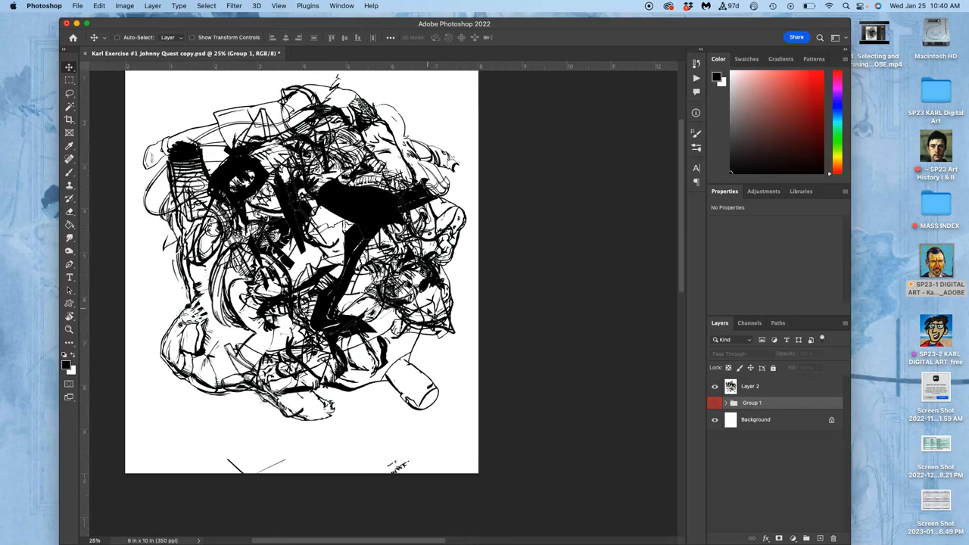
Step: Lasso and delete the stray strokes at the page bottom on Layer 2, locking Group 1
{"action": "left_click", "coordinate": [69, 93]}
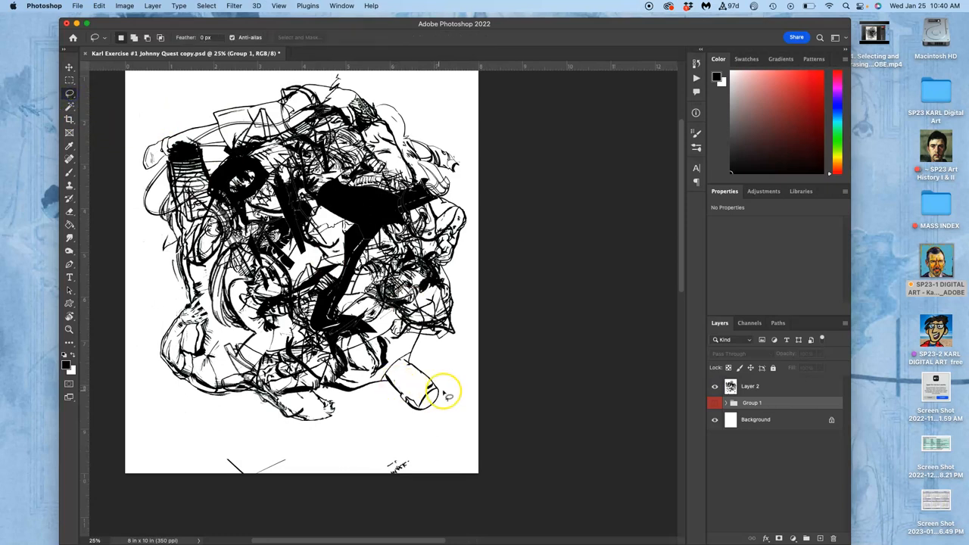
{"action": "left_click_drag", "start_coordinate": [447, 394], "coordinate": [533, 436]}
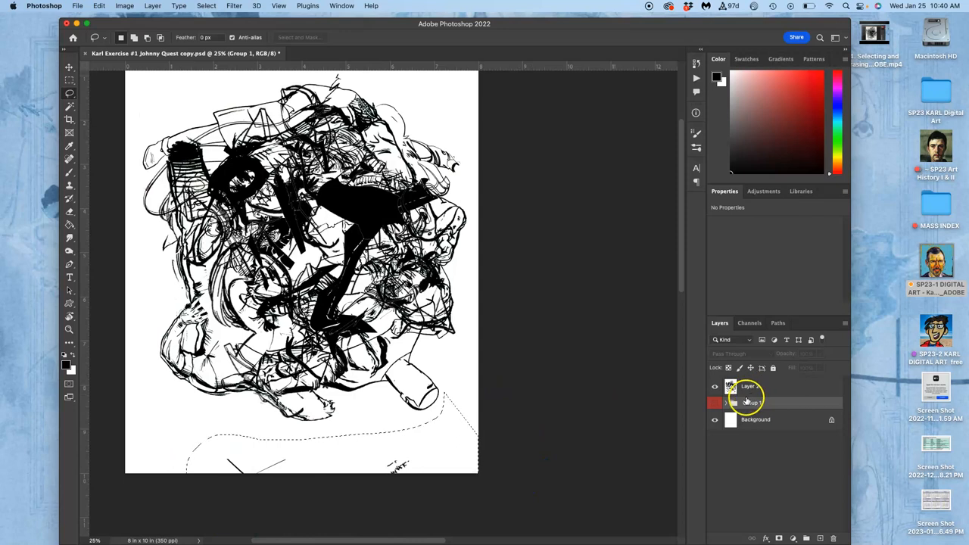
{"action": "left_click", "coordinate": [750, 386]}
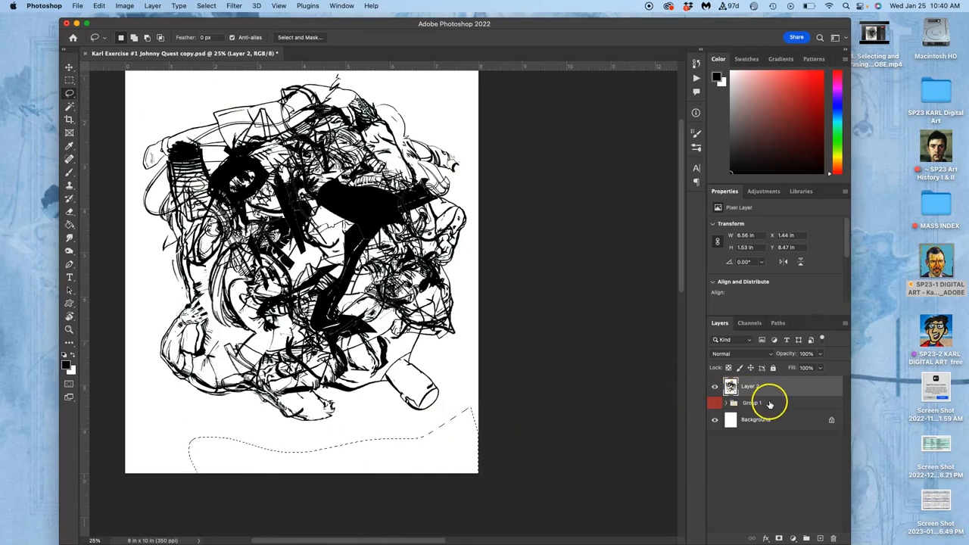
{"action": "left_click", "coordinate": [752, 403]}
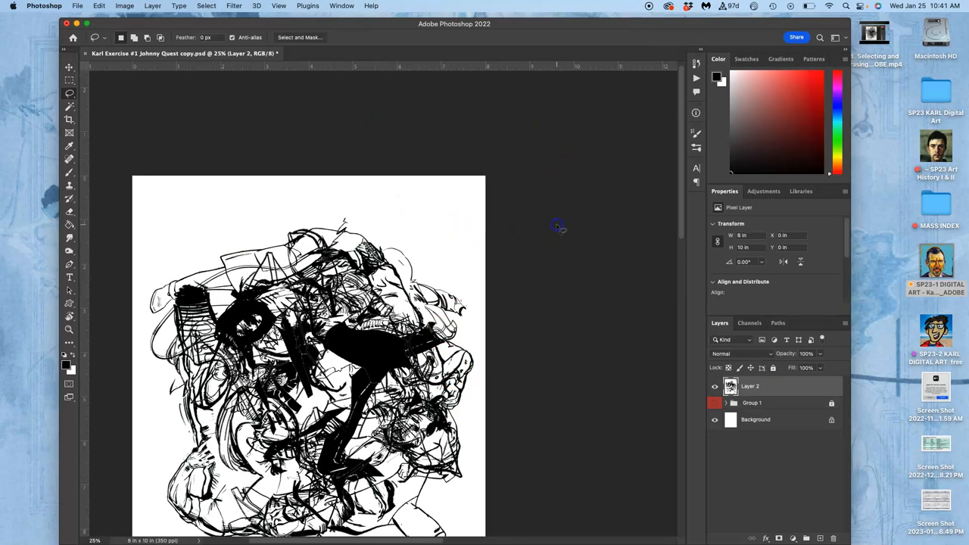
{"action": "mouse_move", "coordinate": [561, 230]}
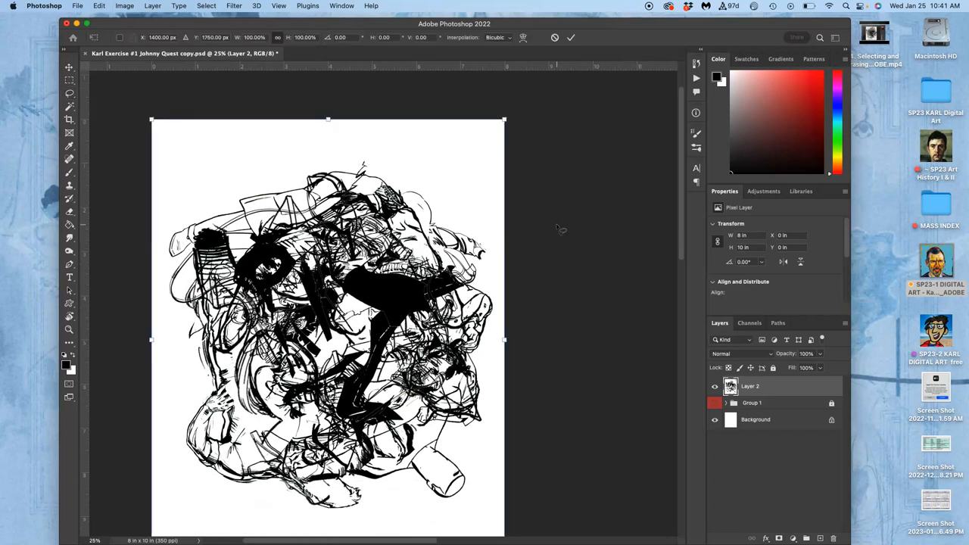
Step: Reshape Layer 2 with a Warp transform and commit it
{"action": "right_click", "coordinate": [325, 326]}
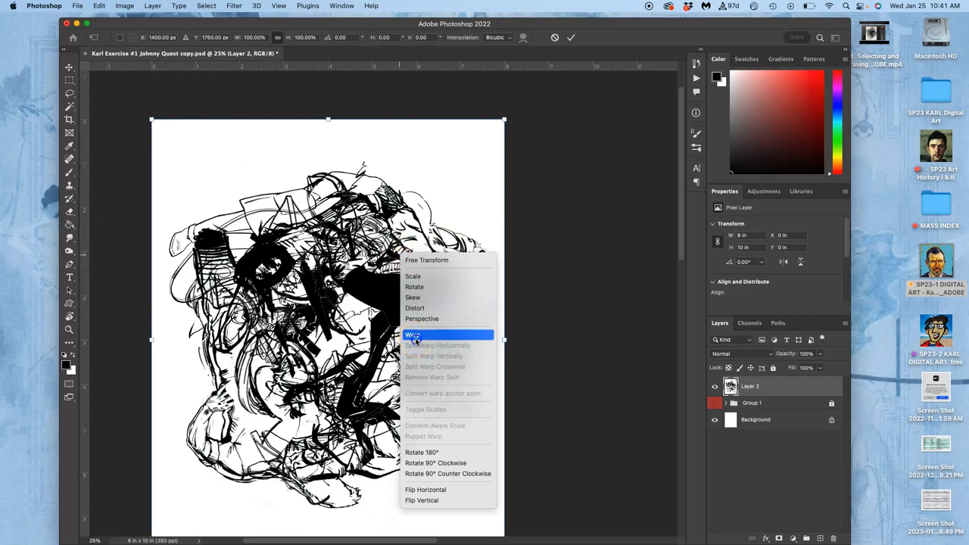
{"action": "left_click", "coordinate": [413, 335]}
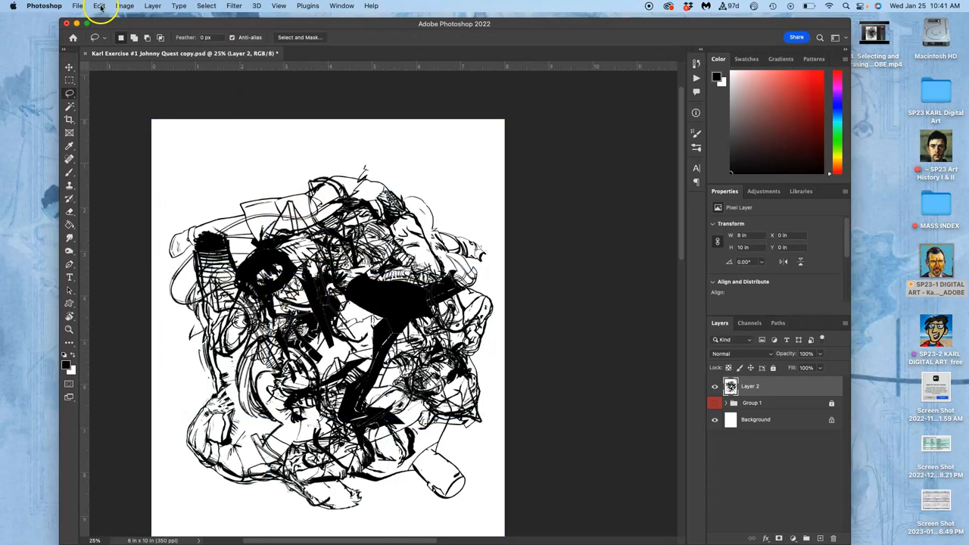
Step: Apply a Levels adjustment to Layer 2 with input range 9–253
{"action": "left_click", "coordinate": [125, 5]}
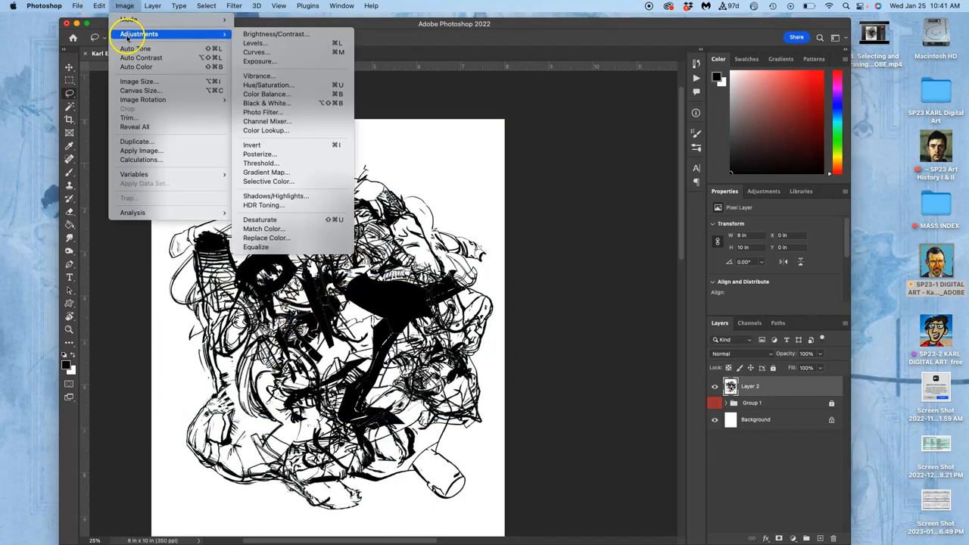
{"action": "left_click", "coordinate": [255, 43]}
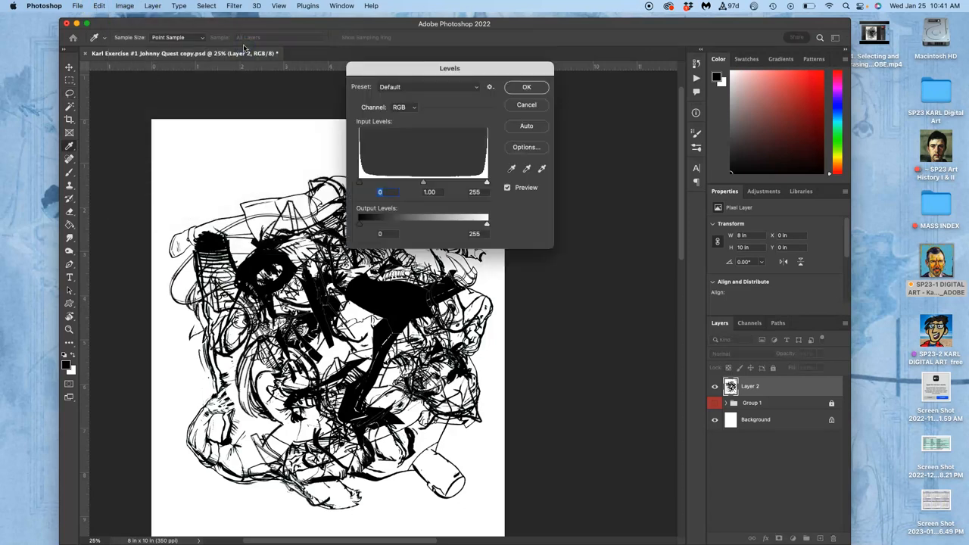
{"action": "left_click_drag", "start_coordinate": [359, 183], "coordinate": [380, 183]}
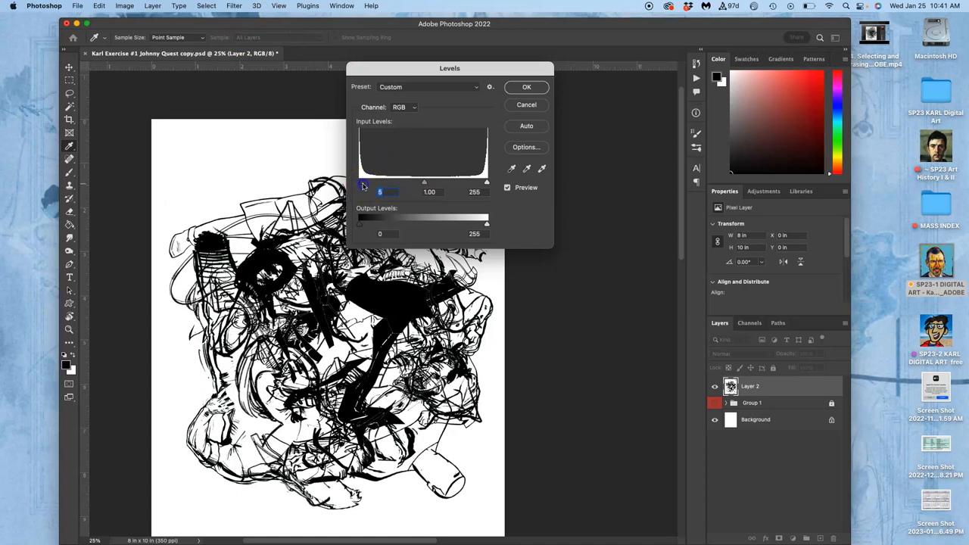
{"action": "left_click_drag", "start_coordinate": [487, 182], "coordinate": [483, 182]}
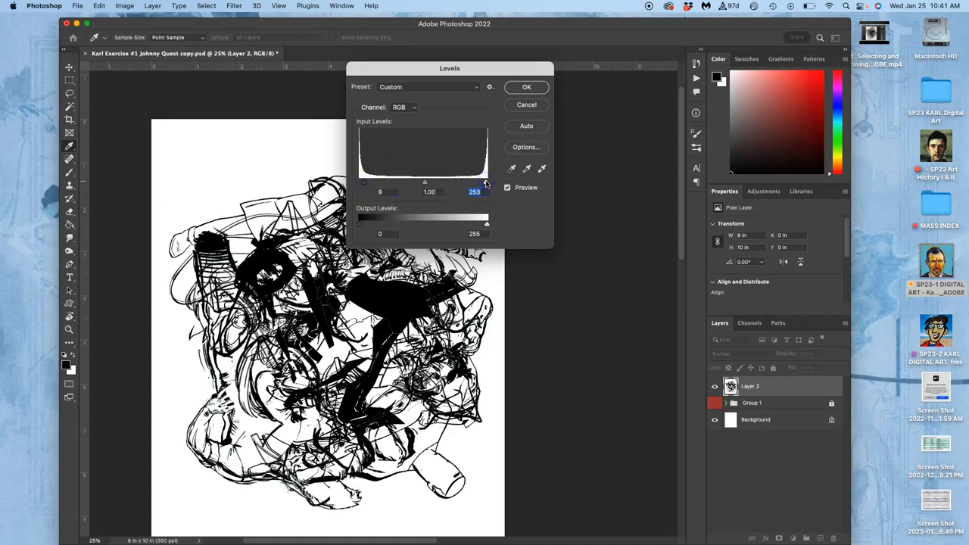
{"action": "left_click", "coordinate": [527, 87]}
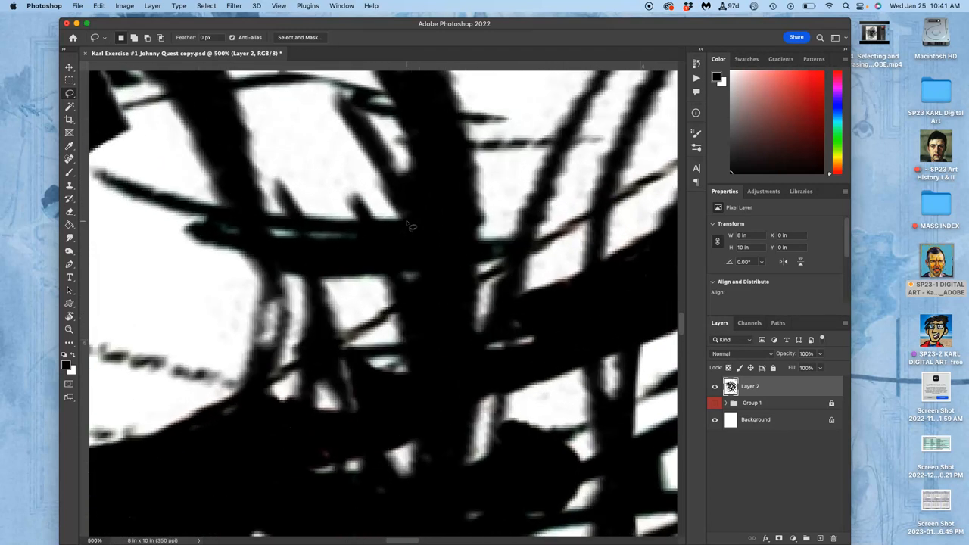
{"action": "mouse_move", "coordinate": [472, 198]}
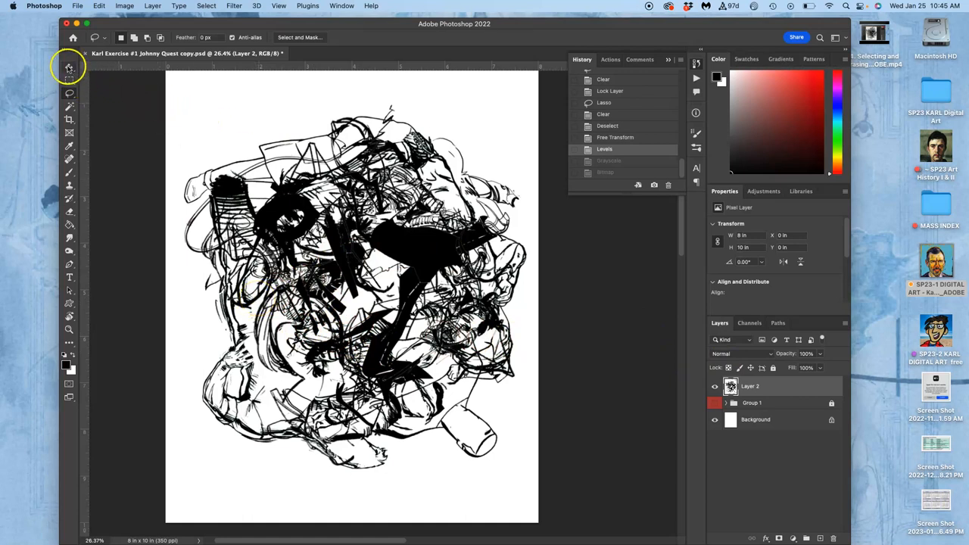
Step: Lasso and delete the stray fragment near the collage's top edge on Layer 2
{"action": "left_click", "coordinate": [69, 68]}
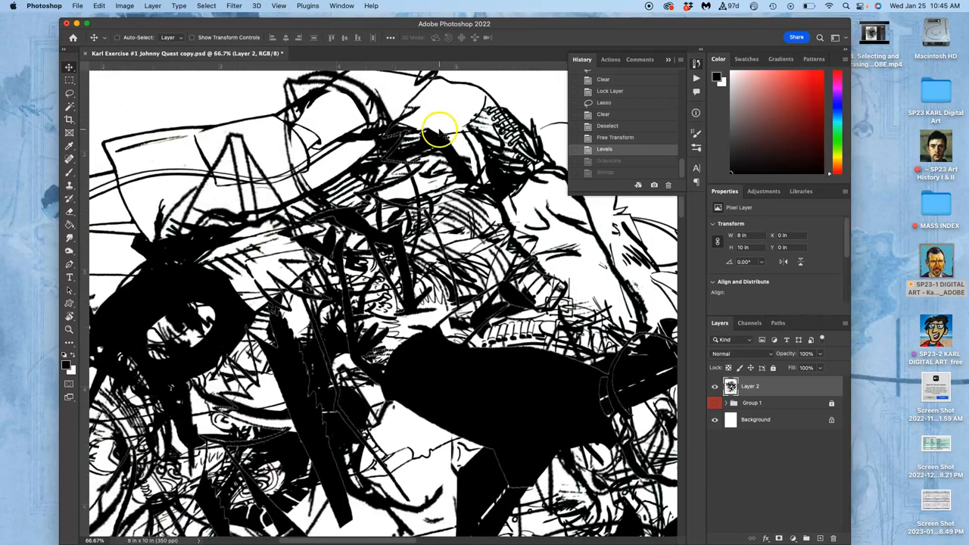
{"action": "left_click", "coordinate": [69, 97]}
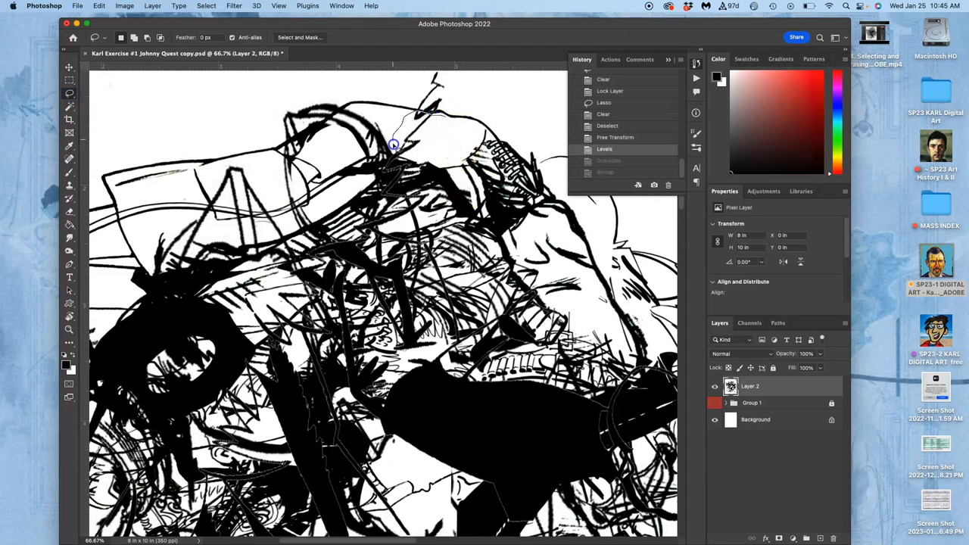
{"action": "left_click_drag", "start_coordinate": [393, 145], "coordinate": [447, 132]}
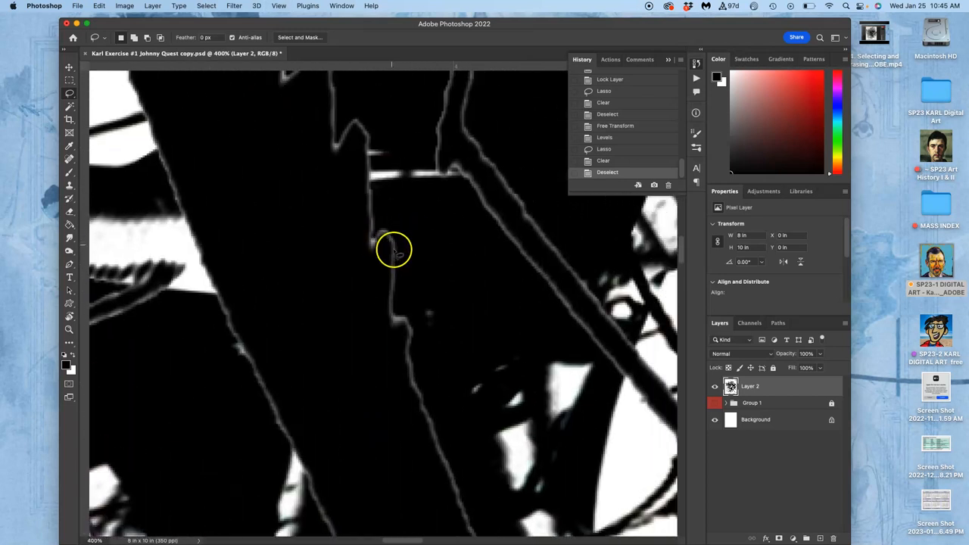
{"action": "mouse_move", "coordinate": [415, 371]}
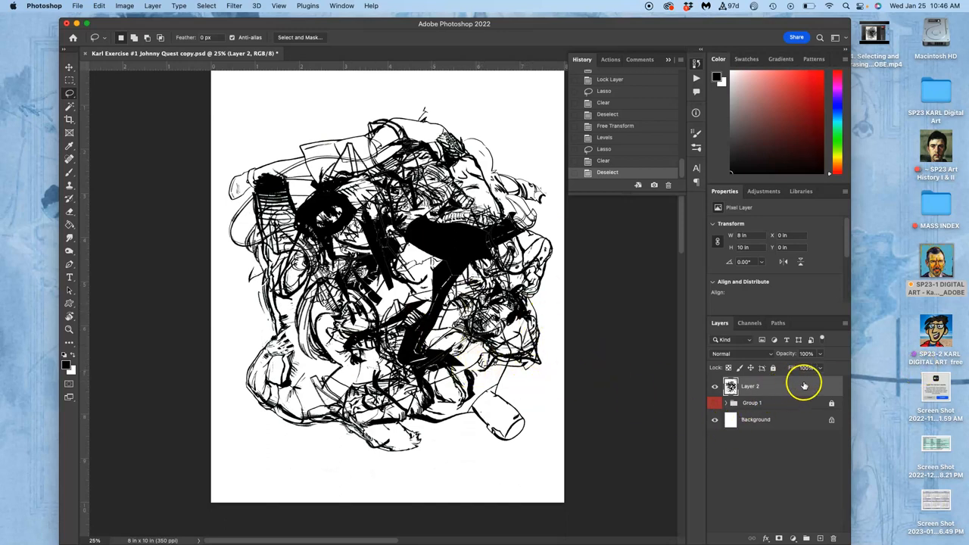
{"action": "double_click", "coordinate": [750, 386]}
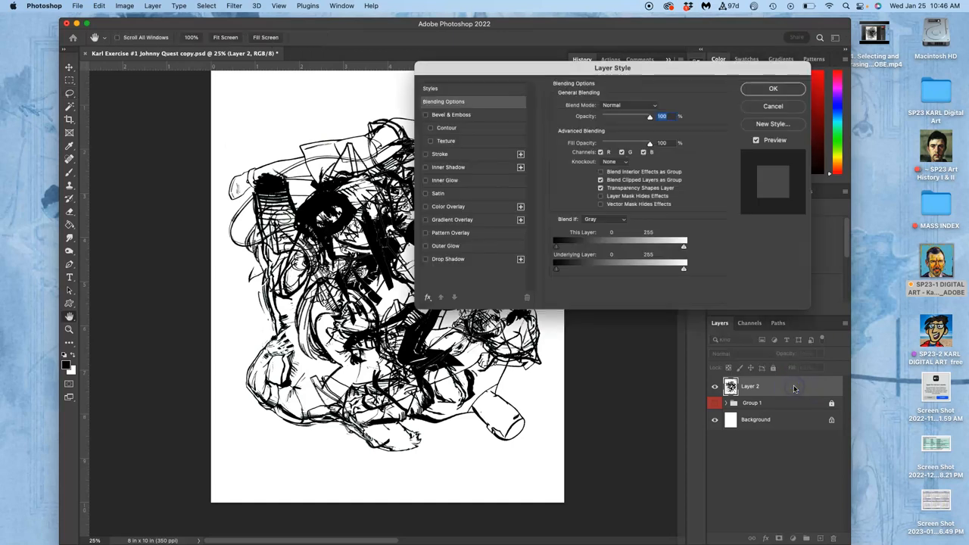
{"action": "mouse_move", "coordinate": [811, 389]}
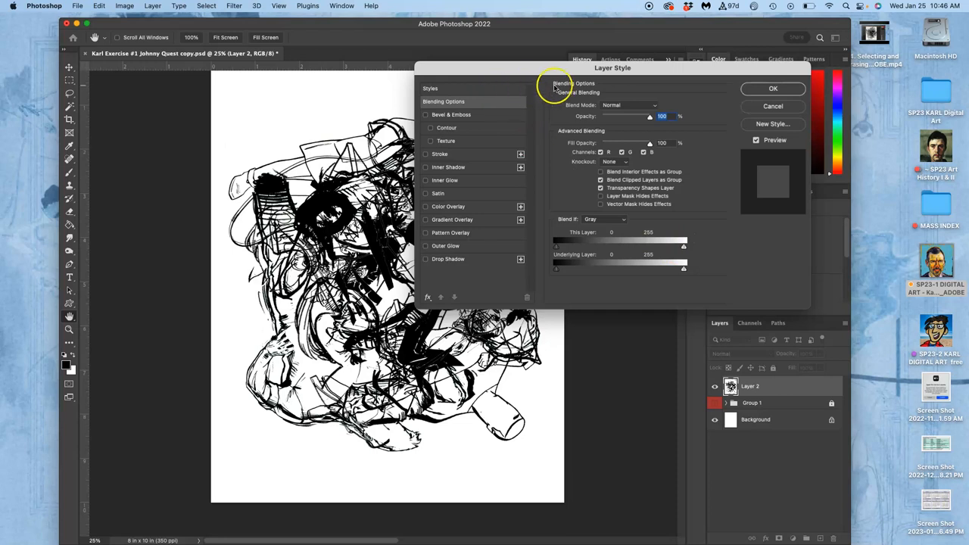
{"action": "mouse_move", "coordinate": [542, 101]}
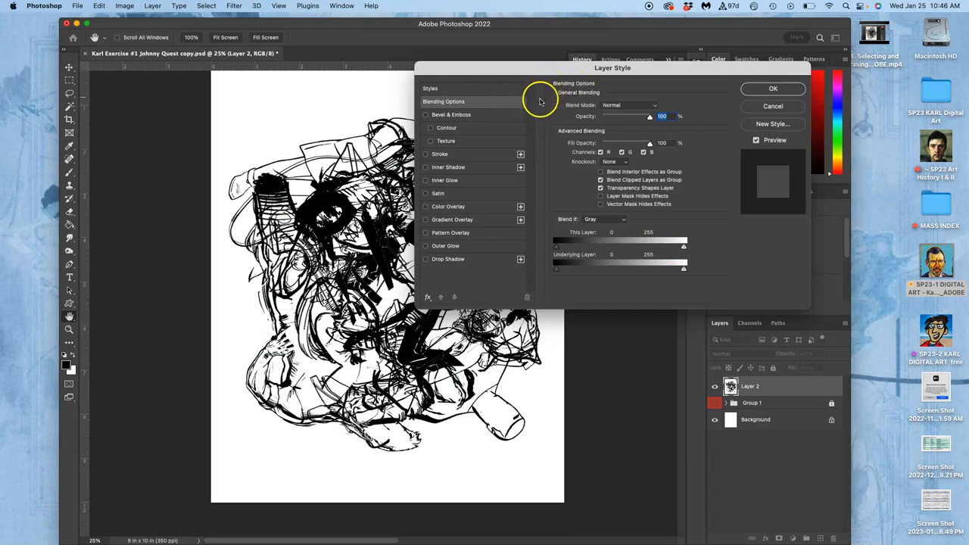
{"action": "mouse_move", "coordinate": [428, 210]}
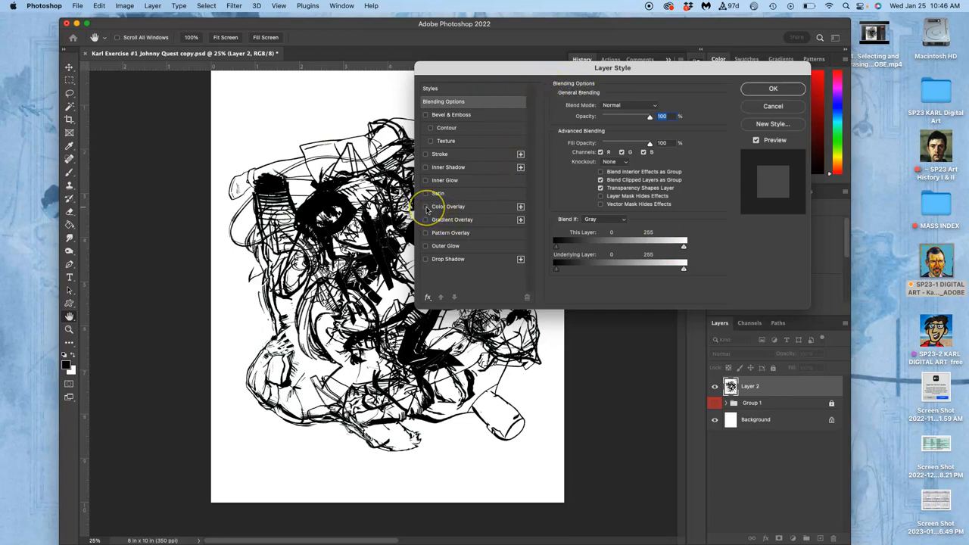
Step: Enable a Color Overlay on Layer 2 in Normal blend mode with the full-range colour picker shown
{"action": "left_click", "coordinate": [425, 206]}
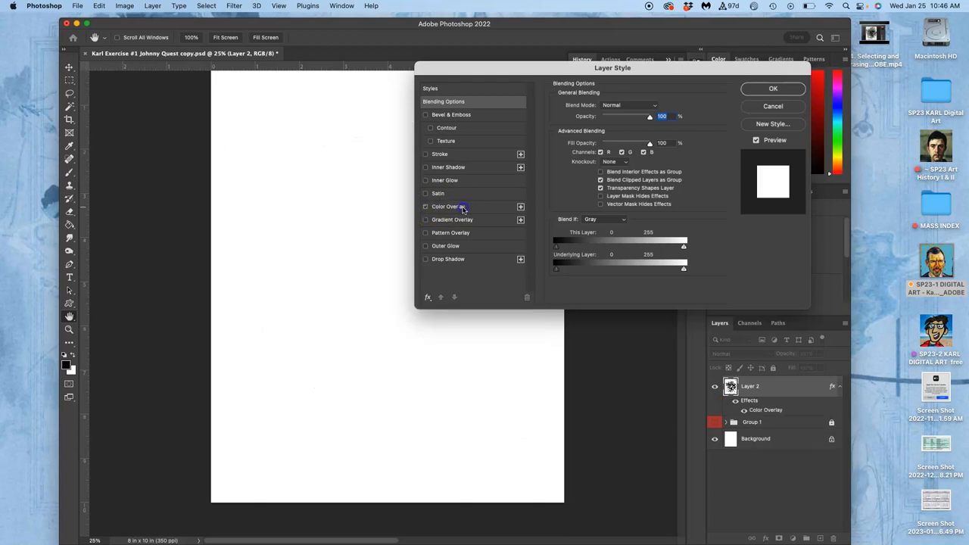
{"action": "left_click", "coordinate": [447, 206]}
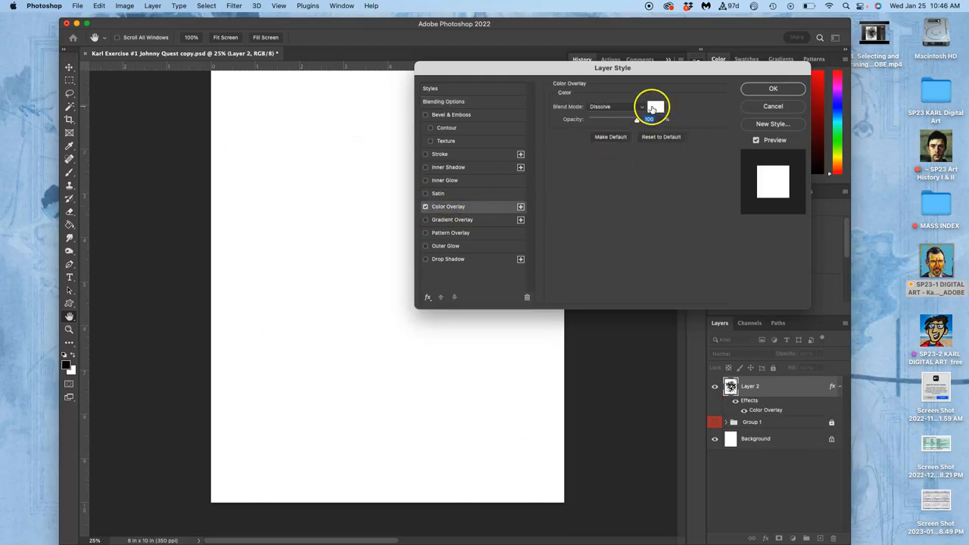
{"action": "left_click", "coordinate": [614, 106]}
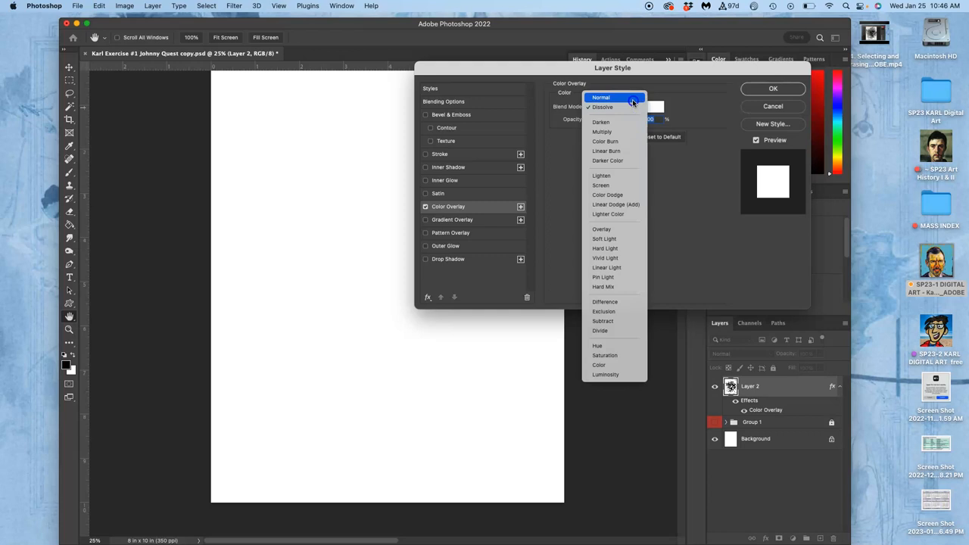
{"action": "left_click", "coordinate": [656, 106]}
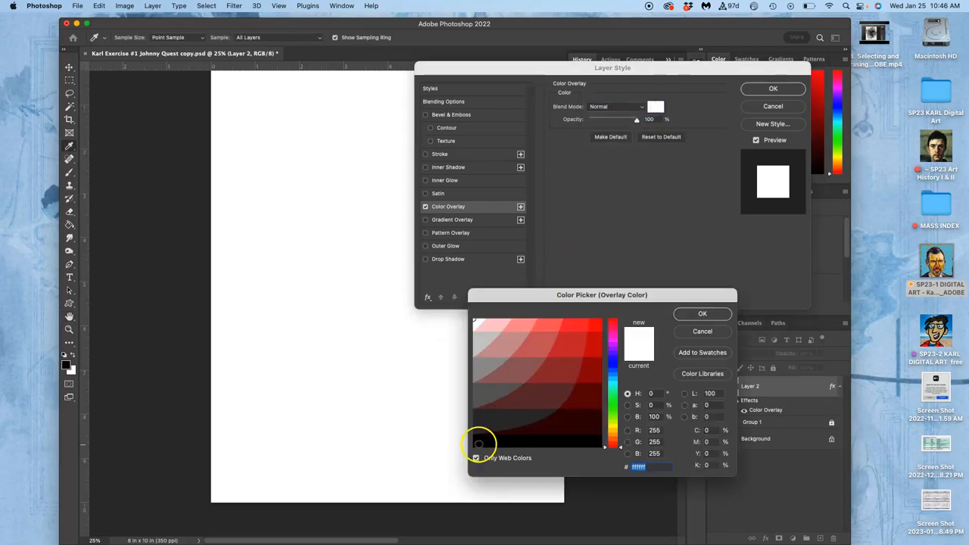
{"action": "left_click", "coordinate": [477, 458]}
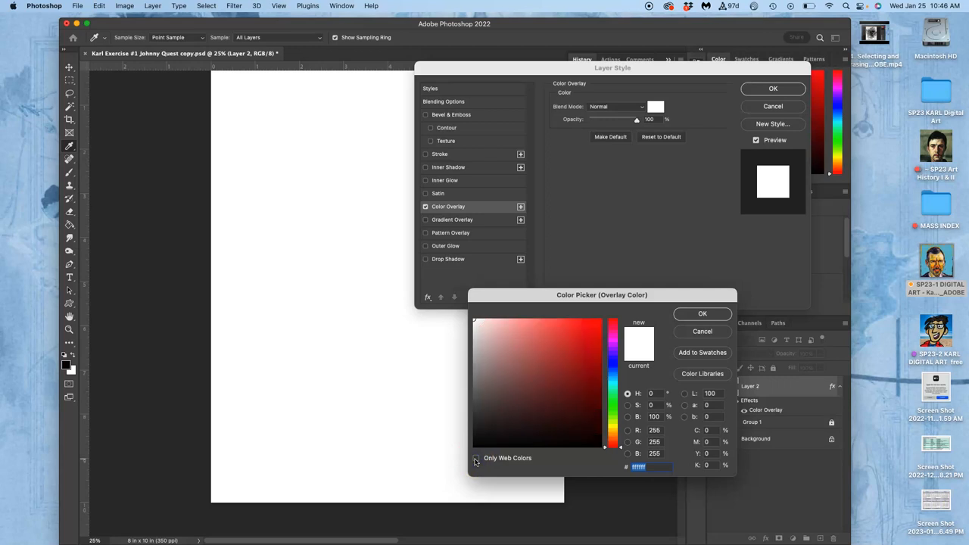